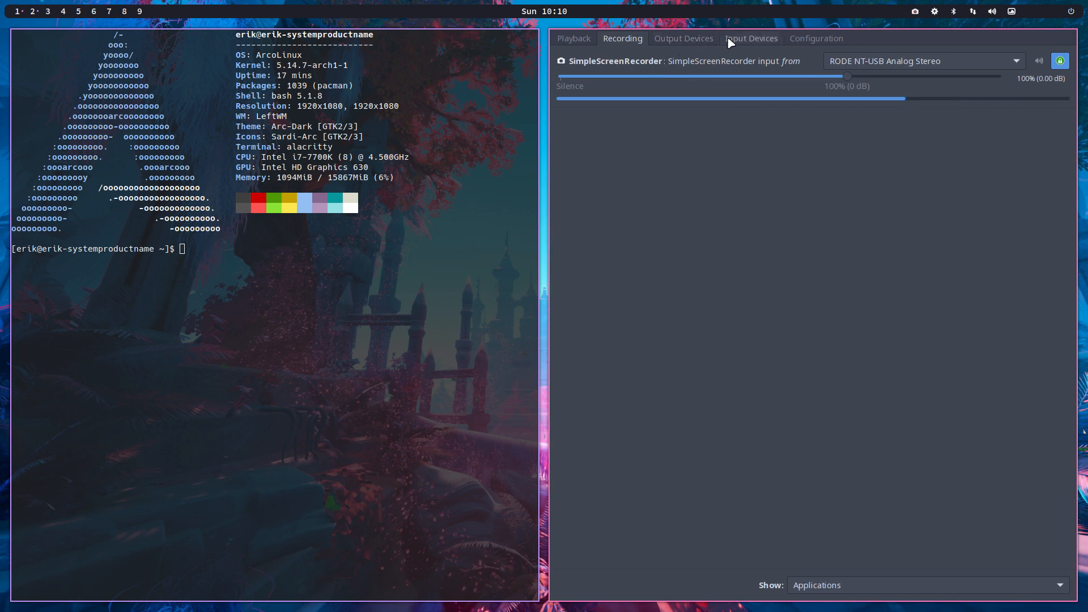
Dismiss the PulseAudio Volume Control and terminal view, leaving a Firefox New Tab page.
left_click(751, 38)
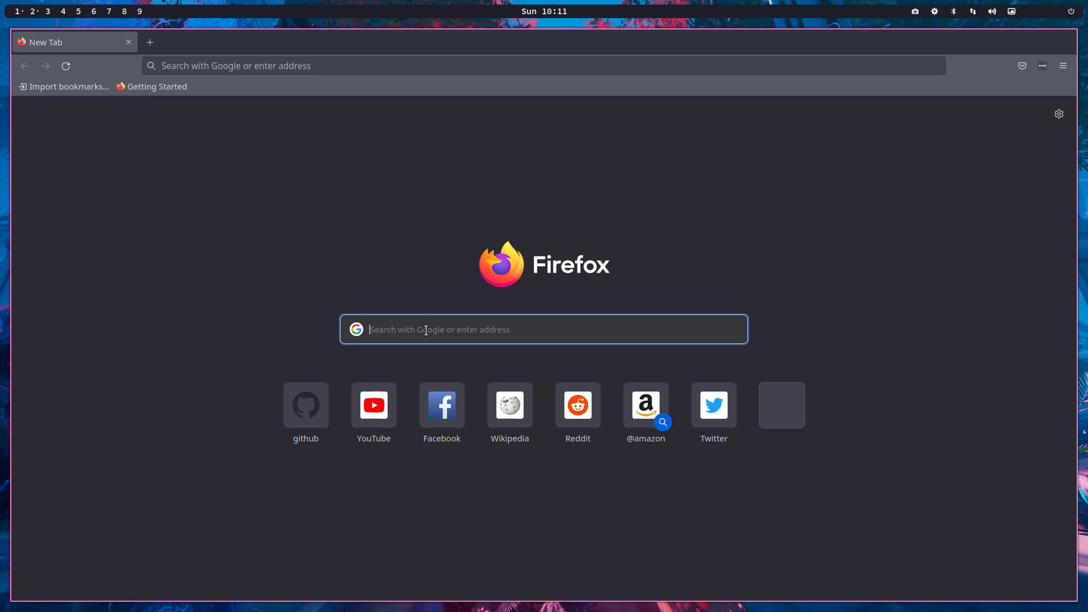
Search Google for 'arch wiki amd' using the address bar suggestion.
type("arch wiki")
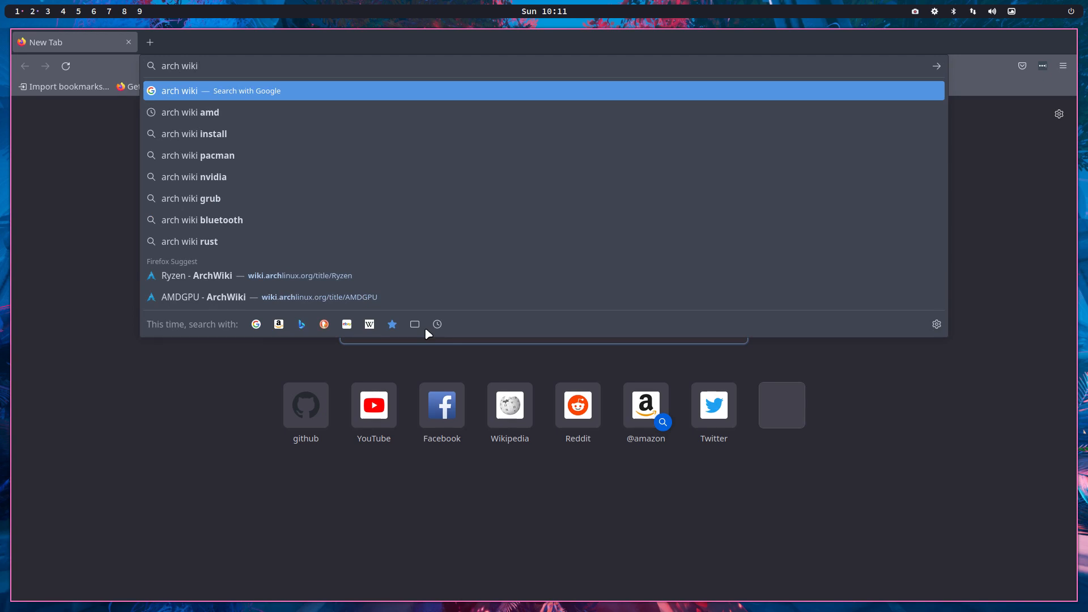
type("a")
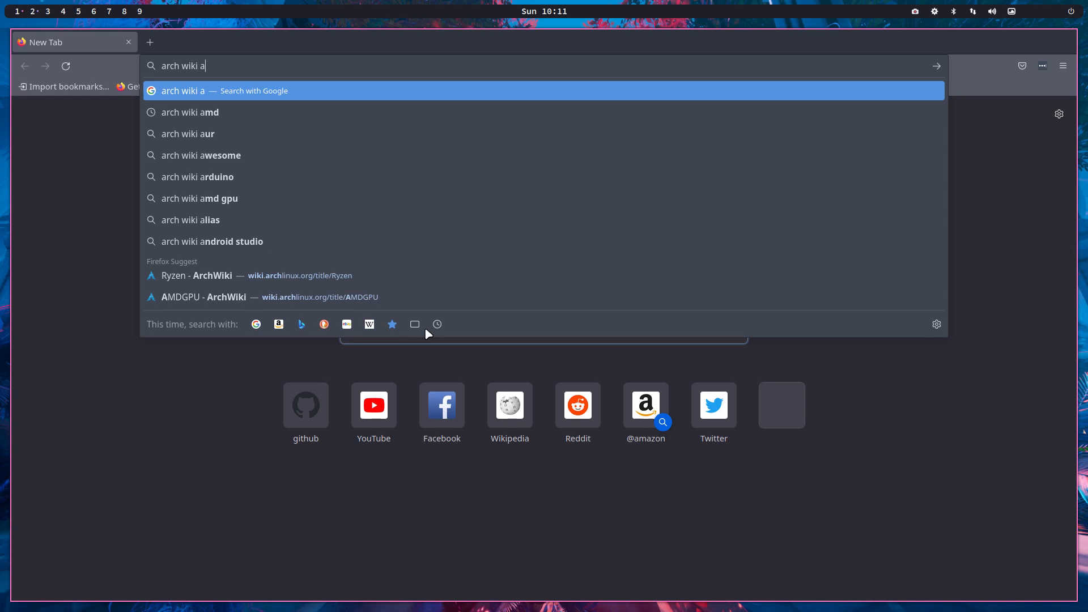
left_click(190, 112)
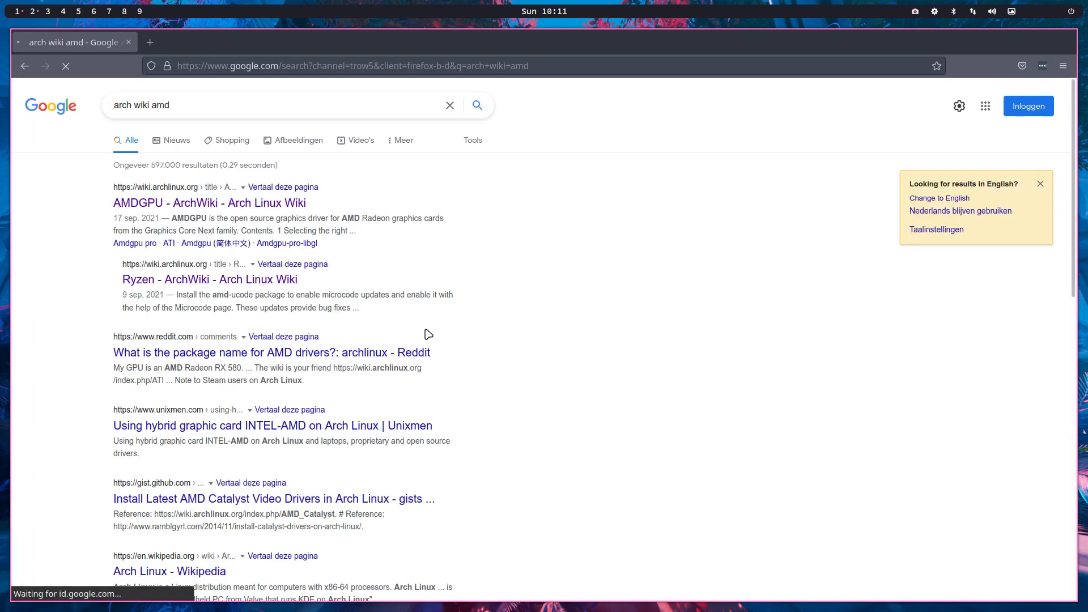
mouse_move(240, 210)
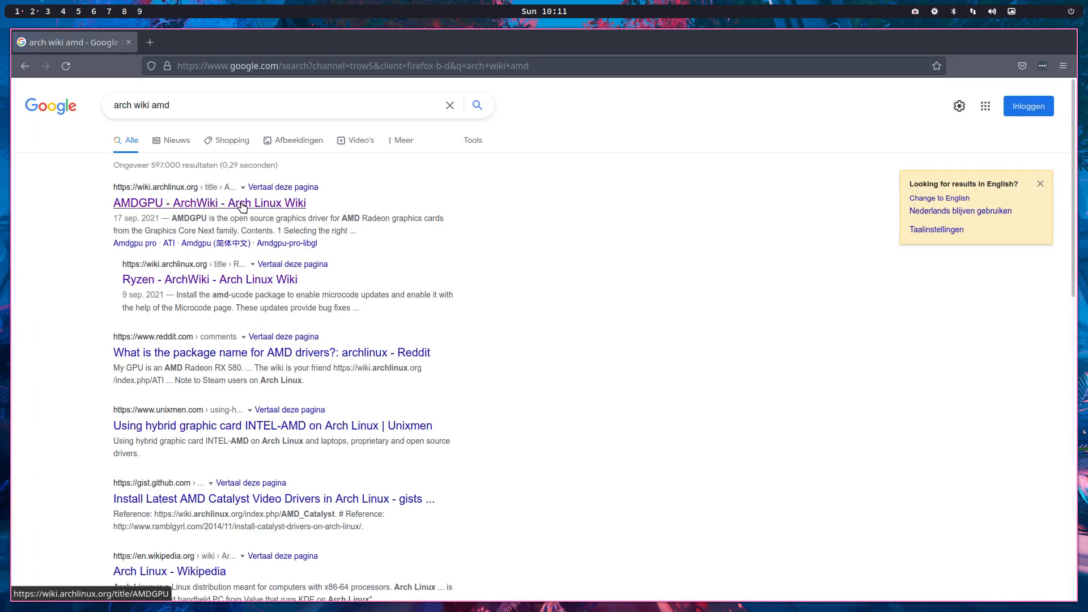
mouse_move(162, 259)
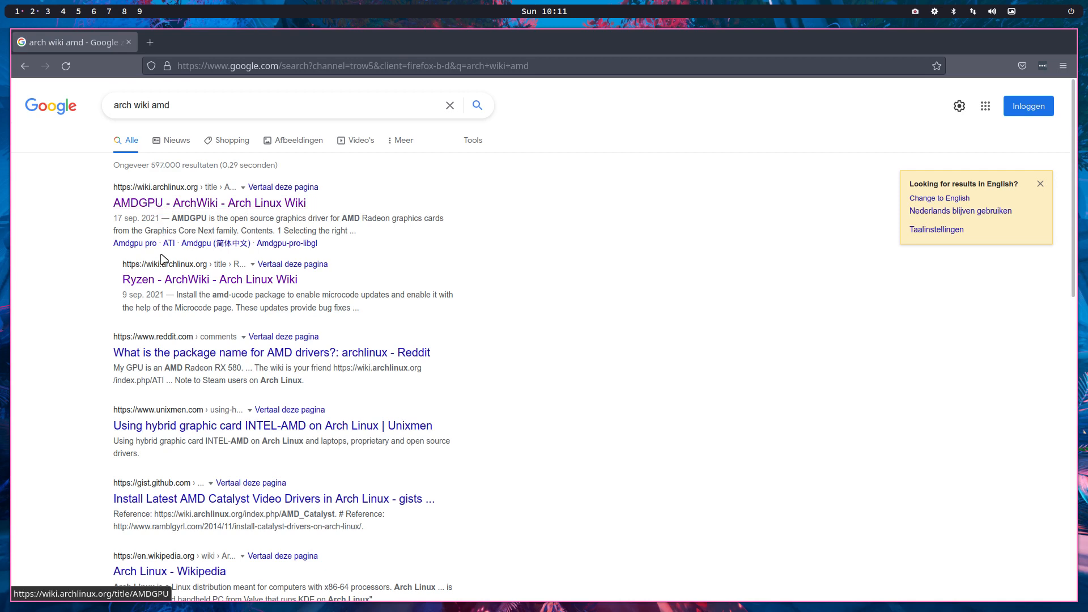
mouse_move(181, 357)
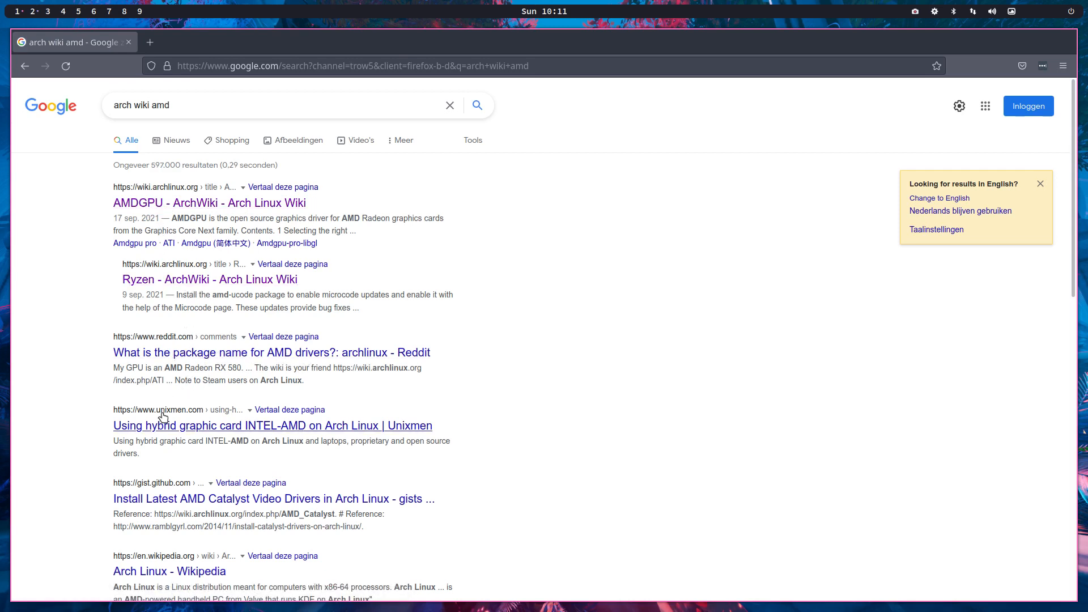
mouse_move(298, 433)
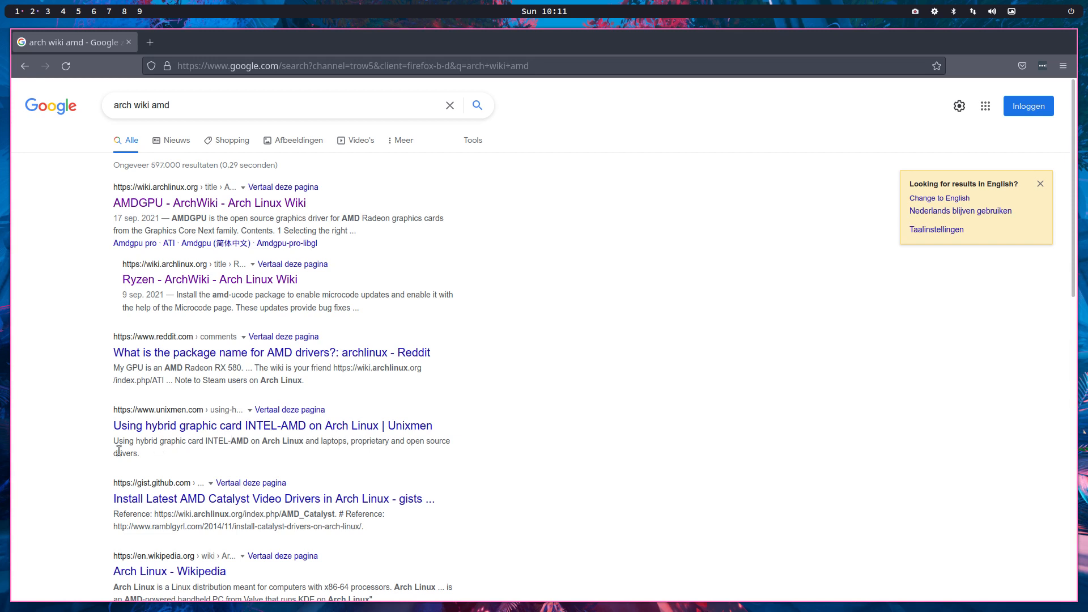
mouse_move(103, 453)
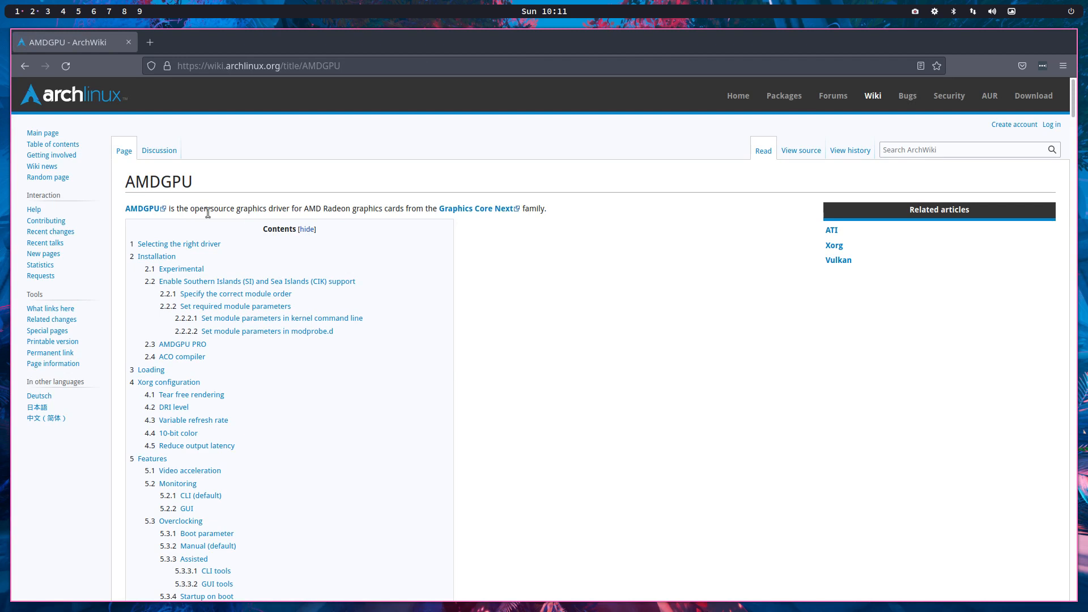
mouse_move(314, 206)
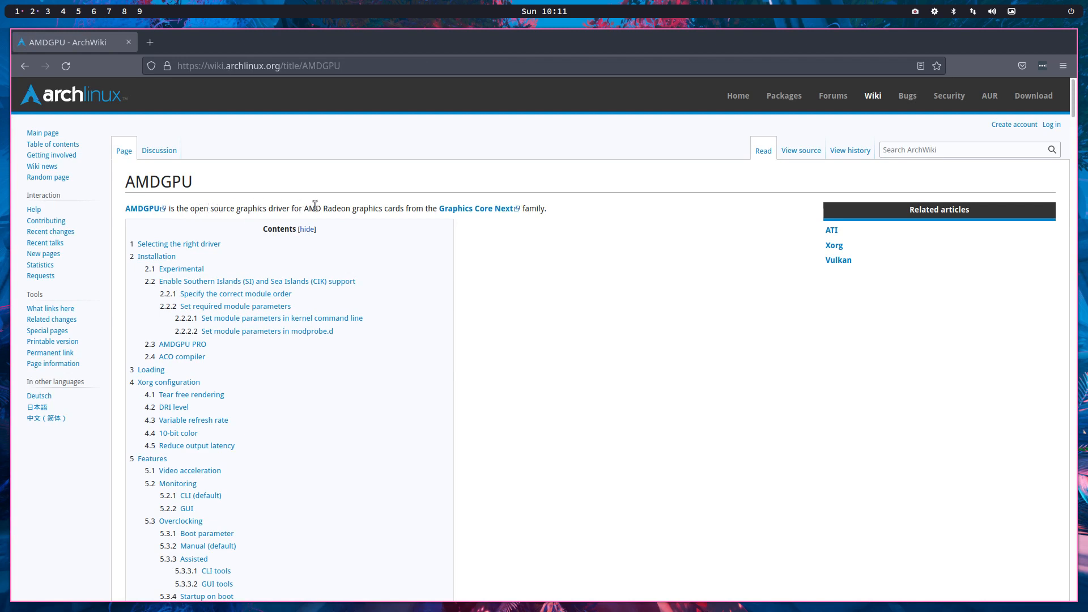
mouse_move(488, 211)
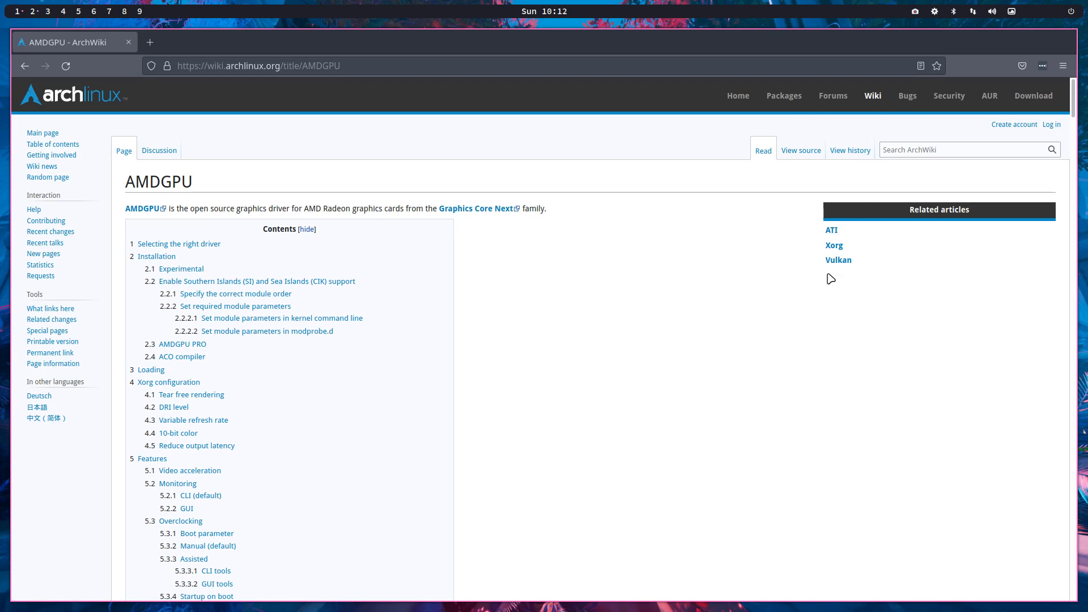
Scroll the AMDGPU article past the contents and Installation down to Troubleshooting.
scroll("down", 3)
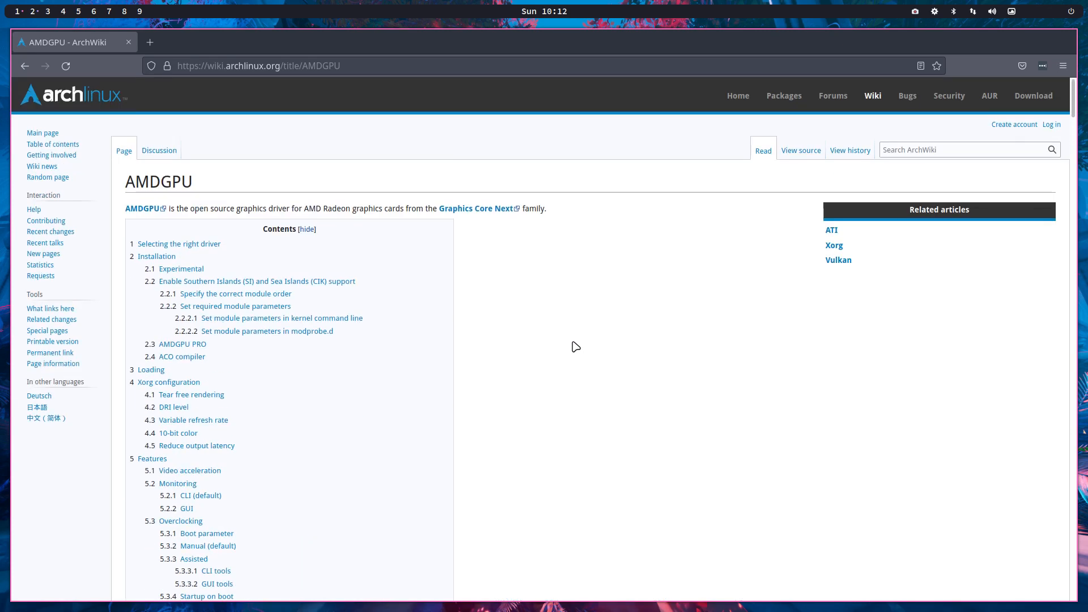
scroll("down", 3)
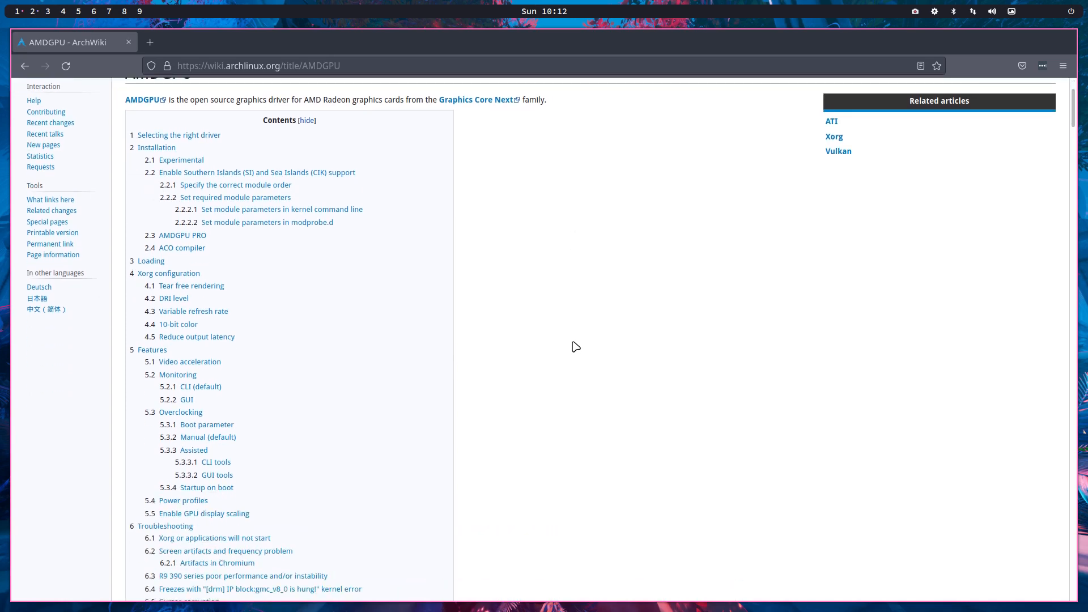
scroll("down", 3)
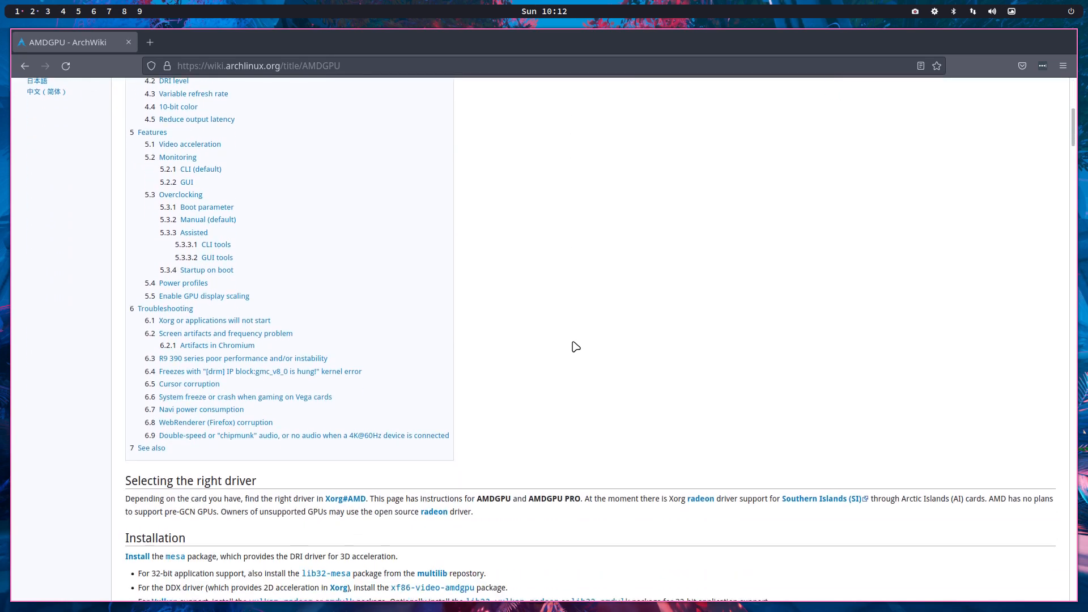
scroll("down", 3)
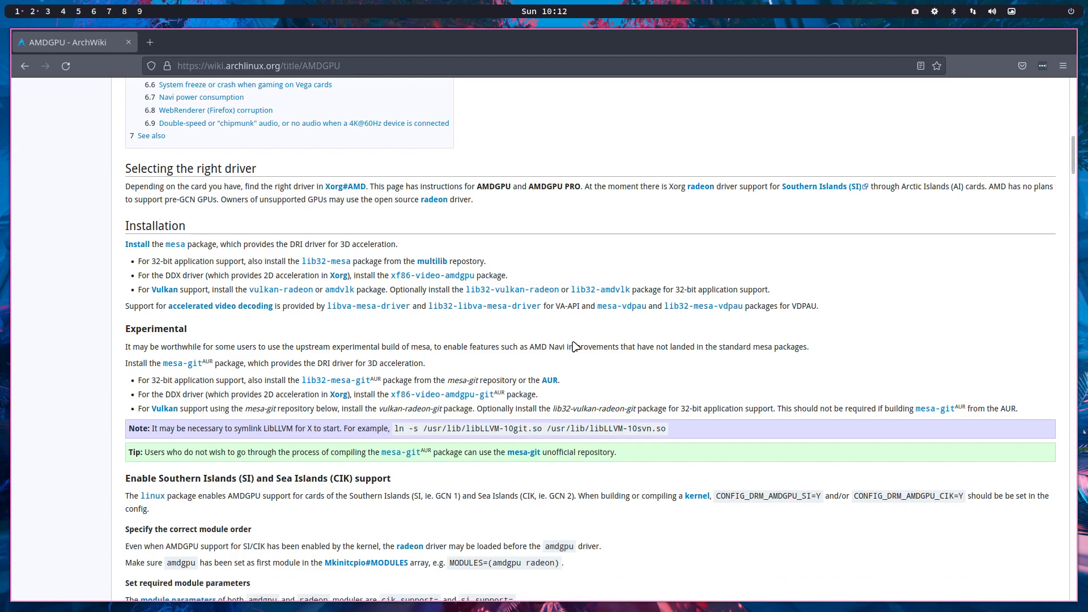
scroll("down", 3)
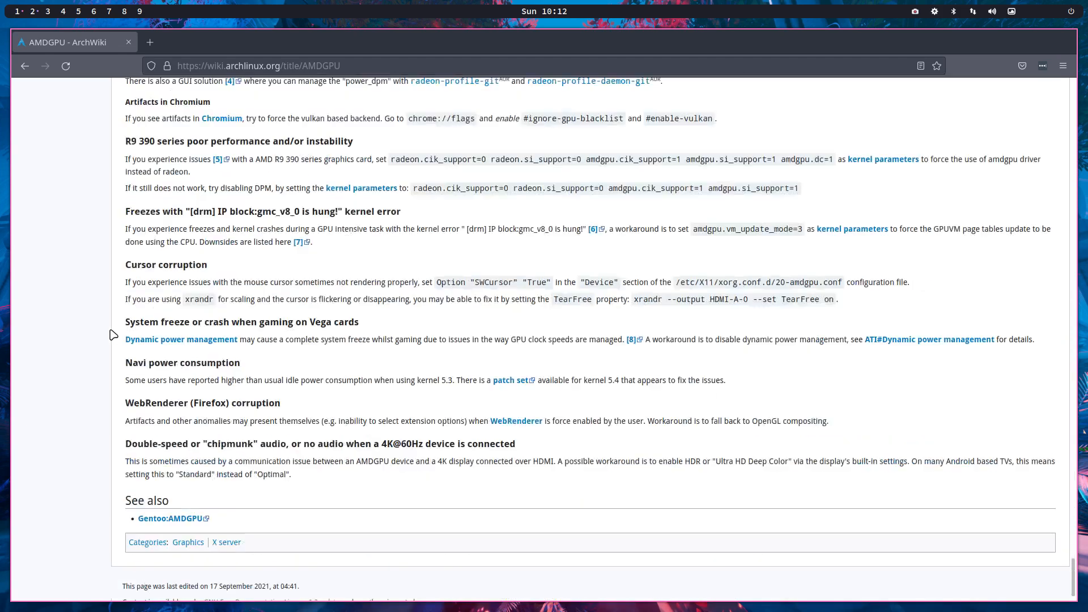
scroll("down", 3)
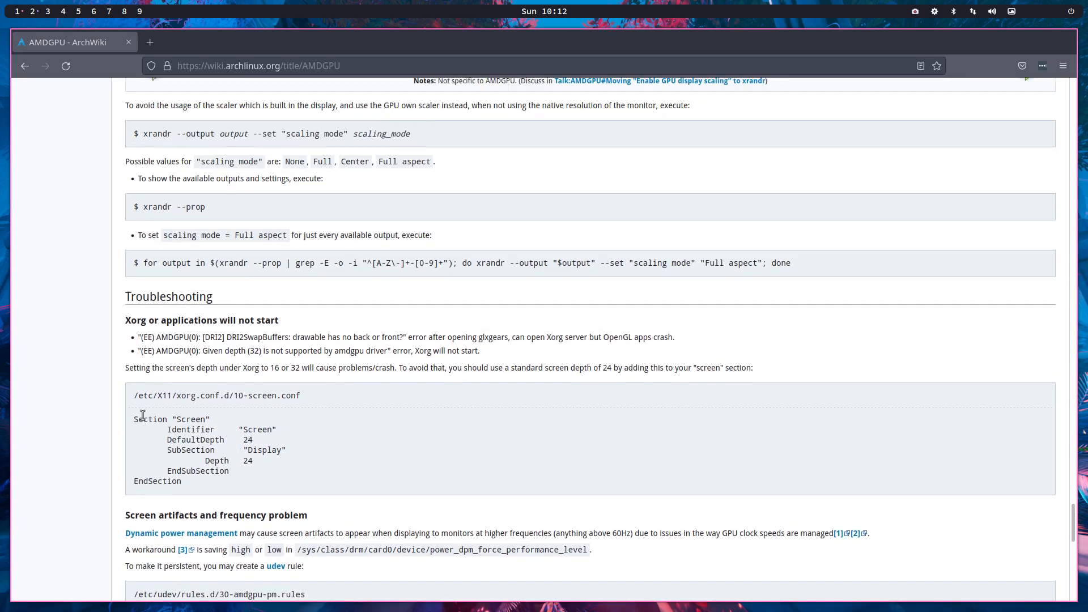
Highlight the Troubleshooting heading and scroll to the 4K audio issue and See also.
double_click(169, 299)
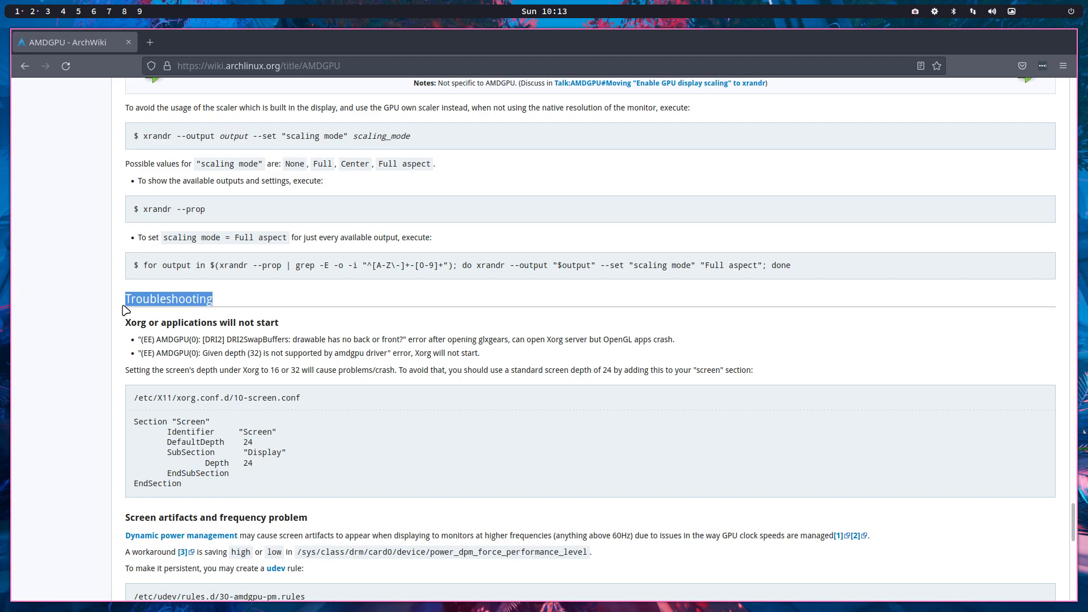
scroll("down", 3)
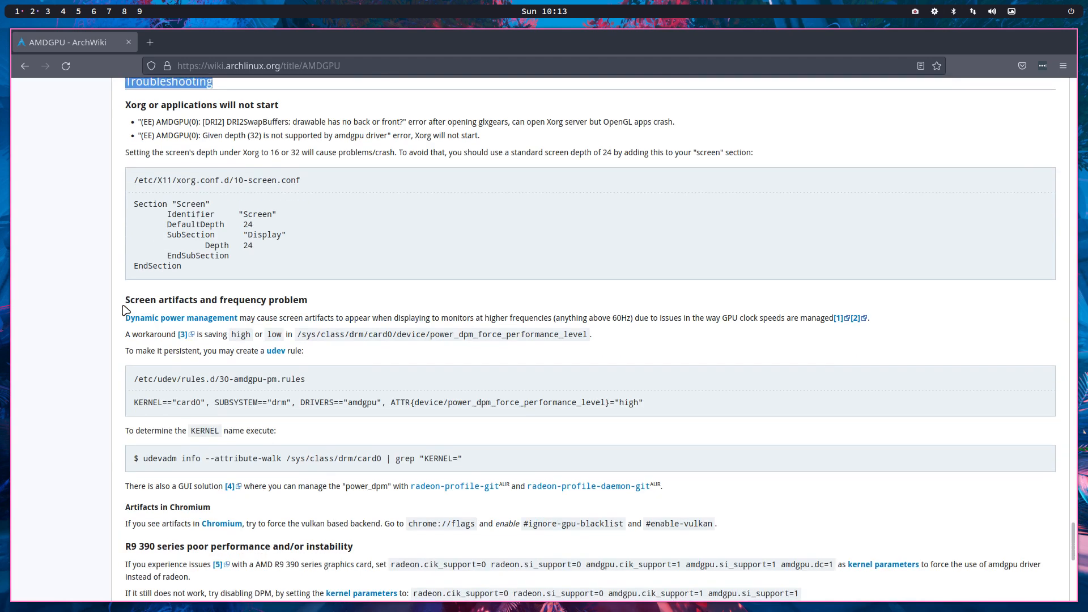
scroll("down", 3)
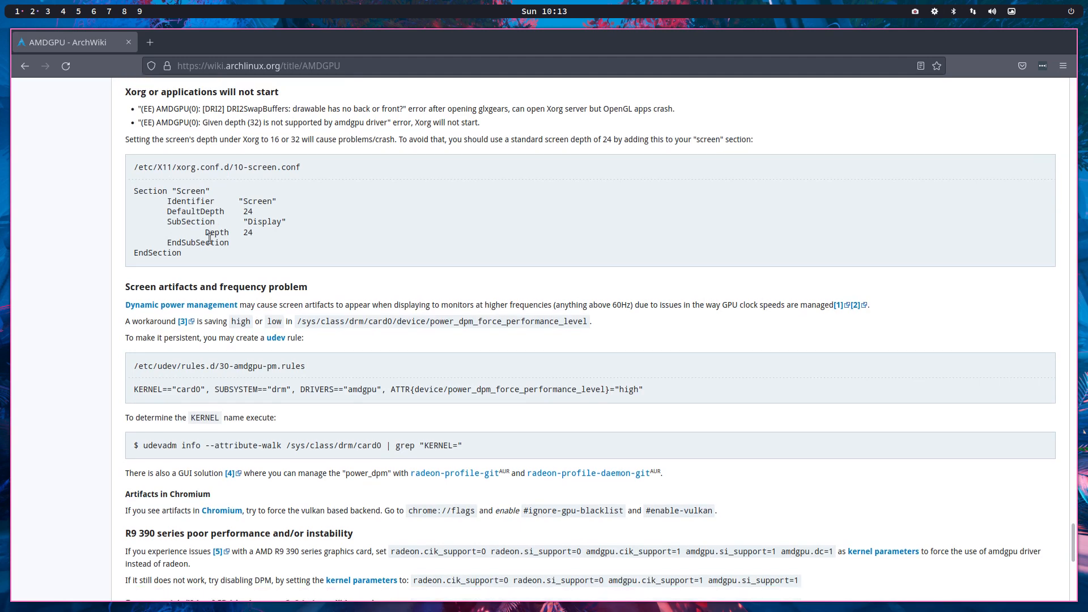
scroll("down", 3)
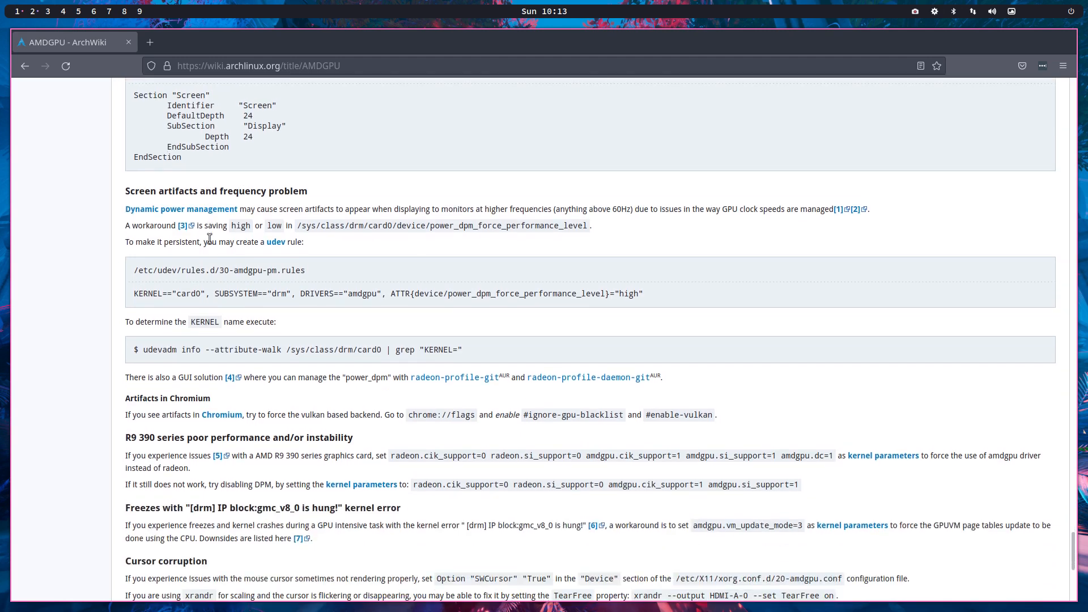
mouse_move(84, 312)
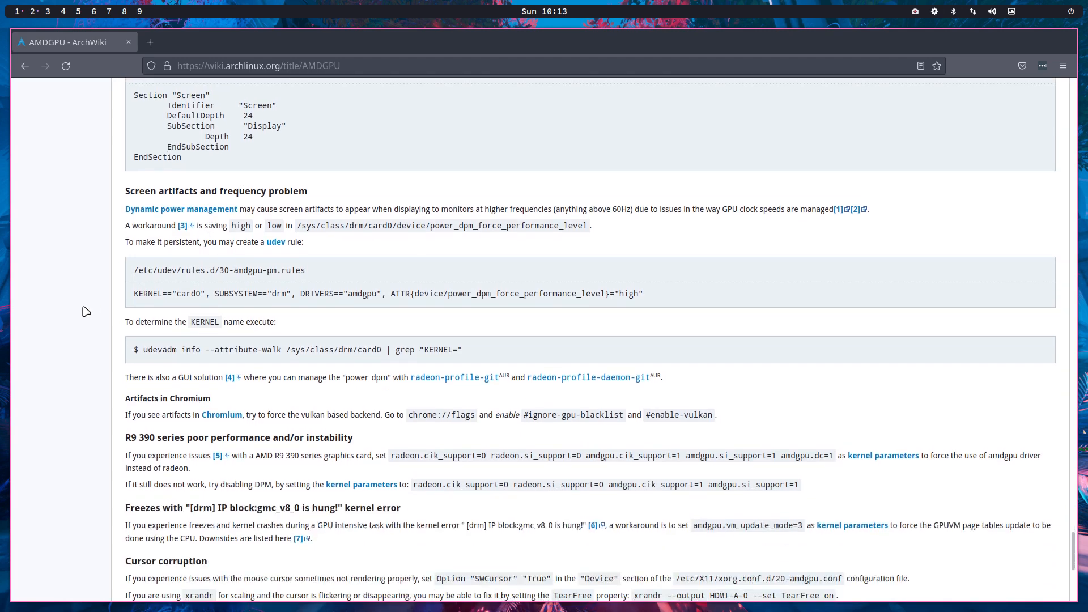
mouse_move(176, 191)
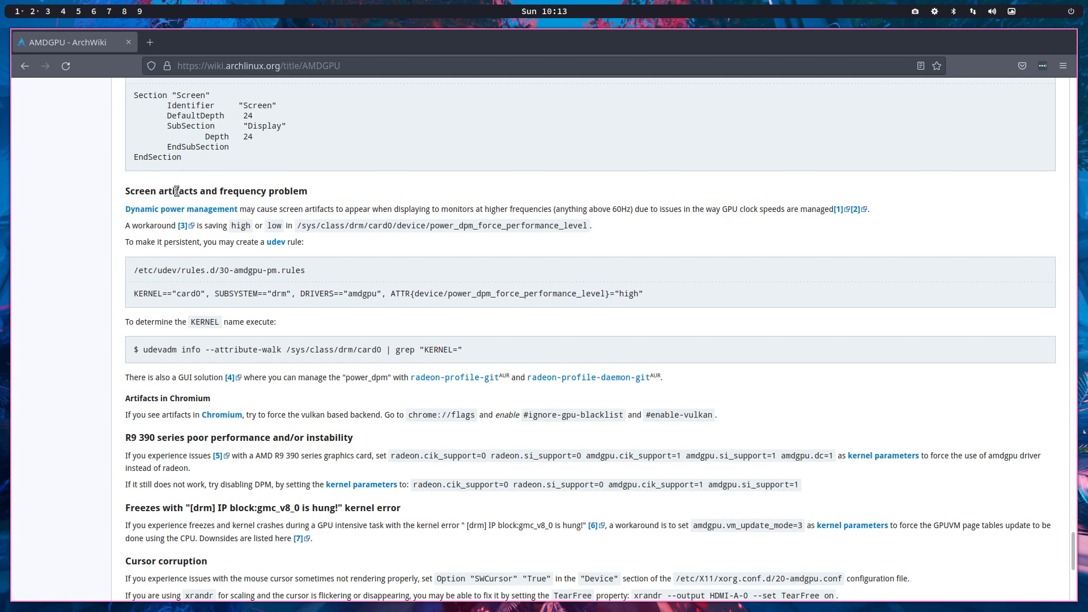
scroll("down", 3)
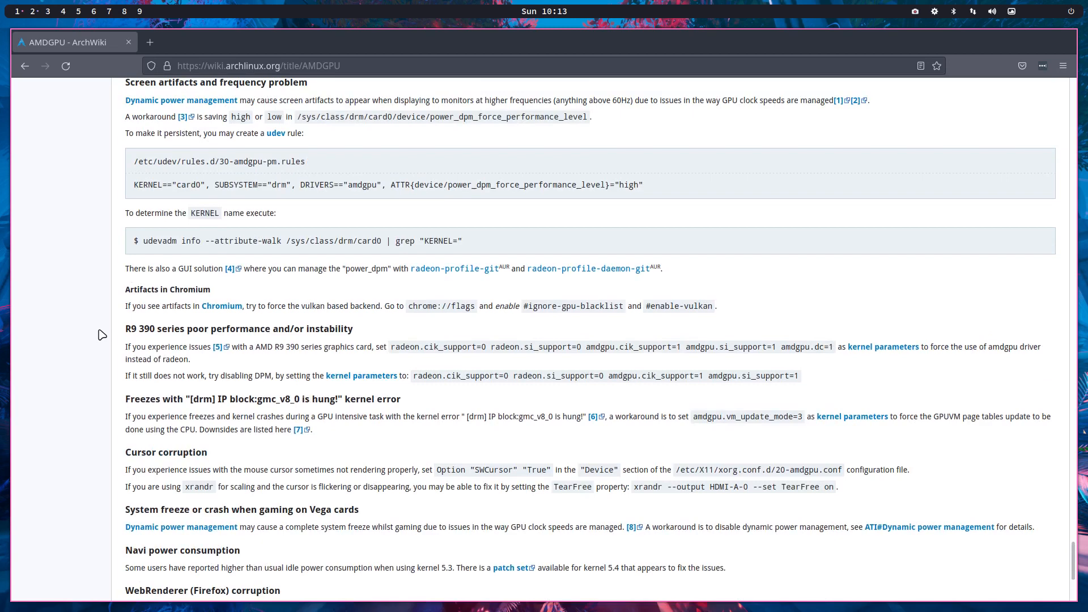
mouse_move(153, 305)
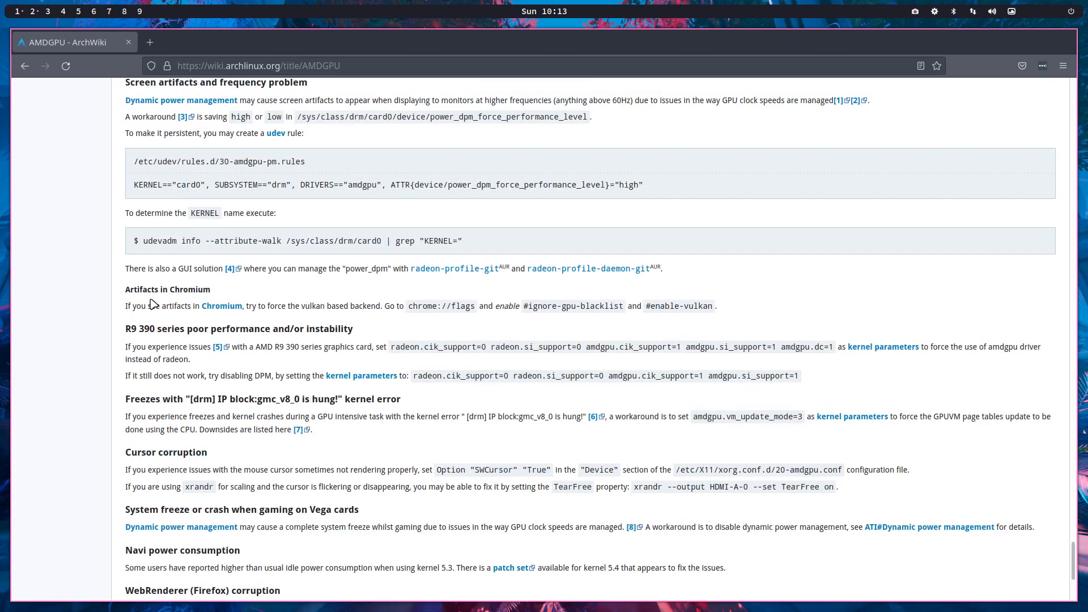
scroll("down", 3)
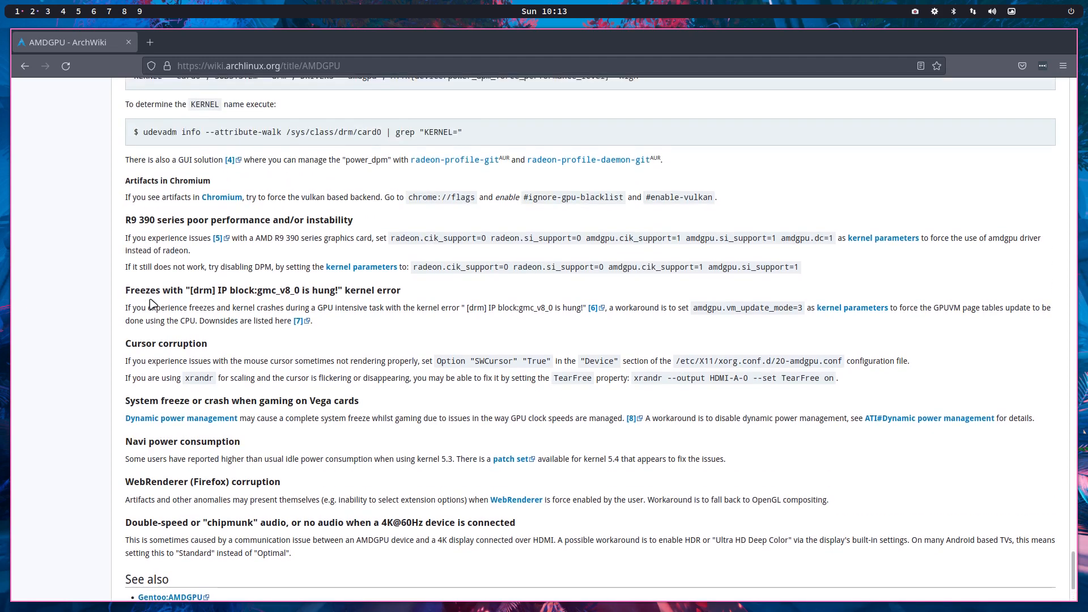
mouse_move(462, 263)
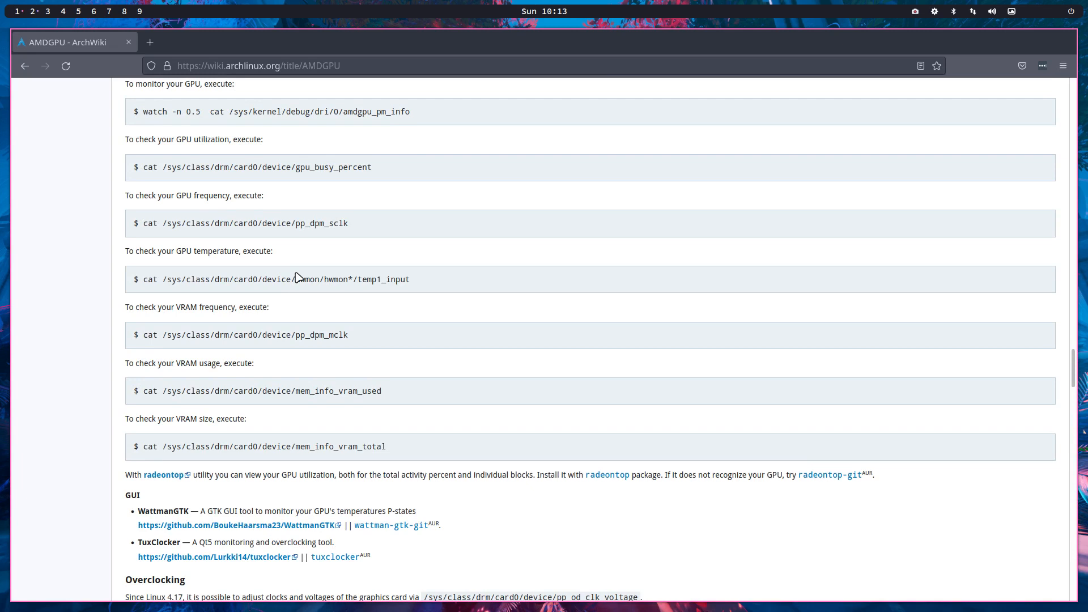
mouse_move(93, 280)
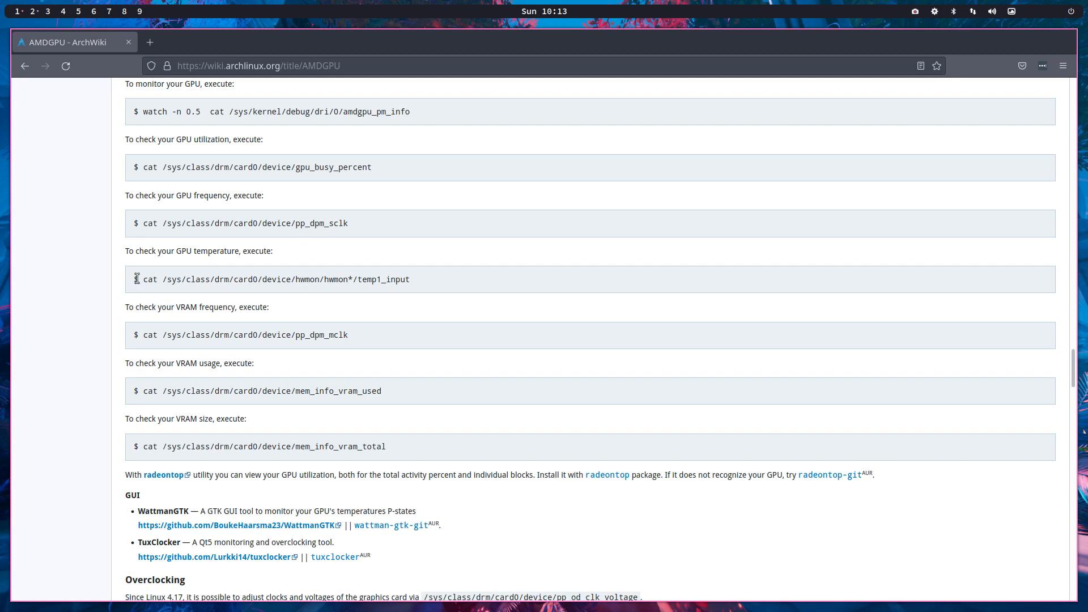
mouse_move(87, 301)
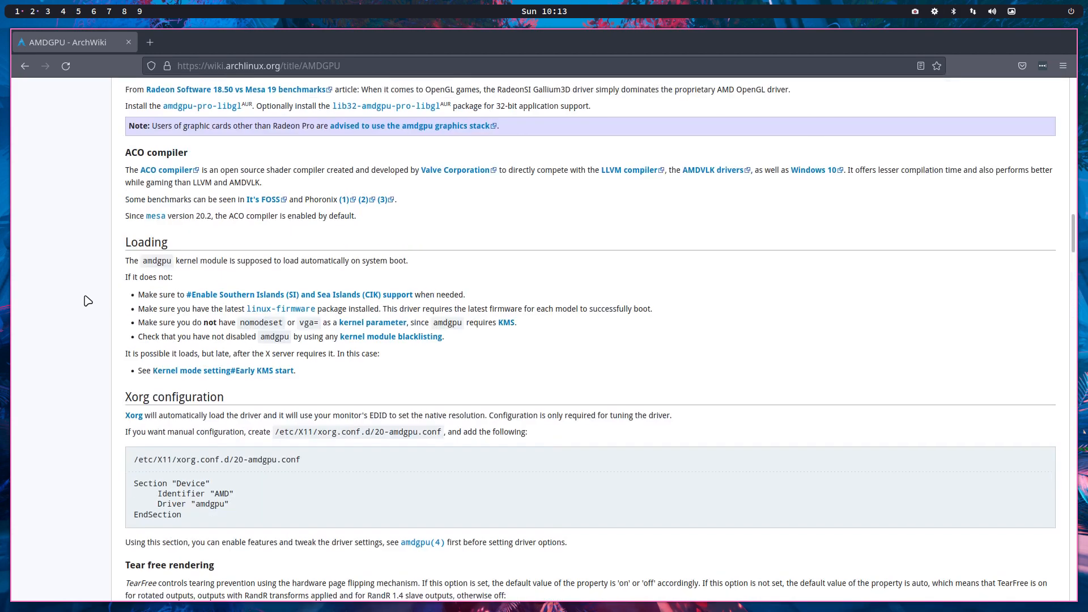
Scroll the AMDGPU article back up to the modprobe.d module parameters.
scroll("up", 3)
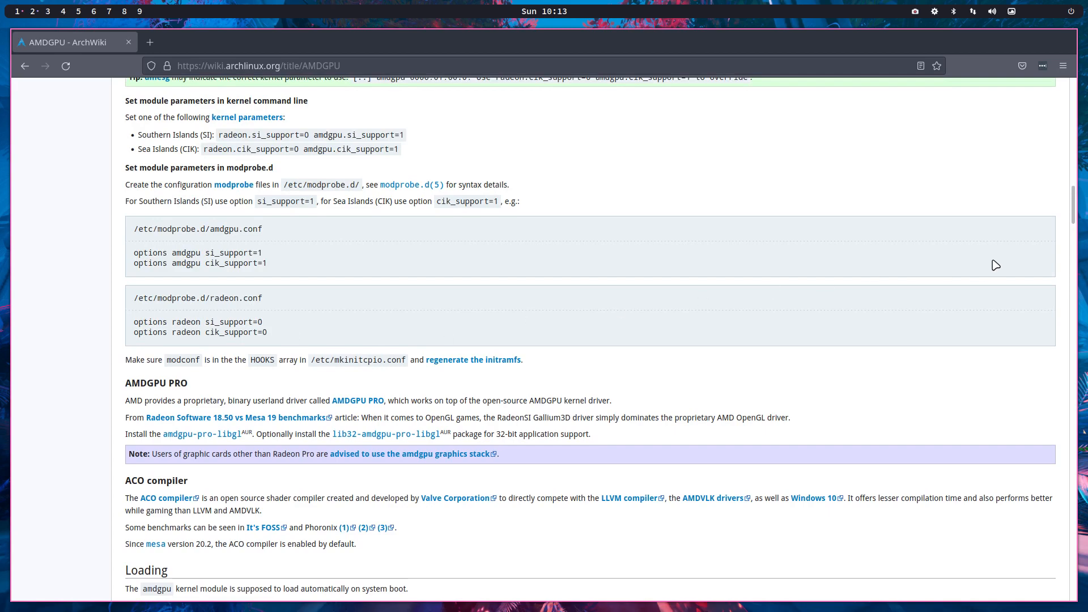
mouse_move(76, 289)
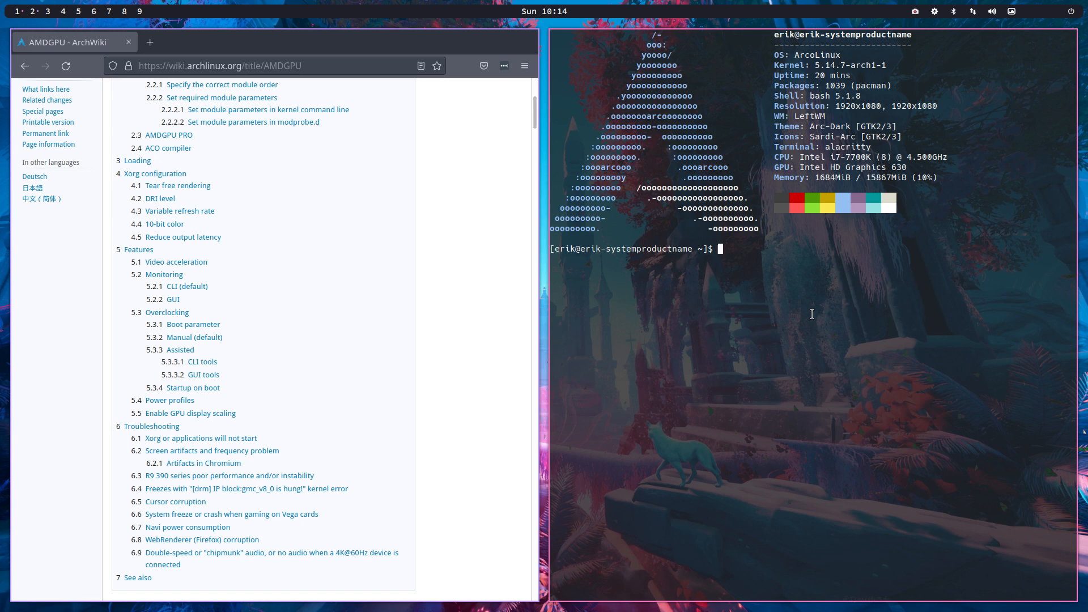
List every package completion for 'sudo pacman -S xf86-'.
type("sudo pacman -S x")
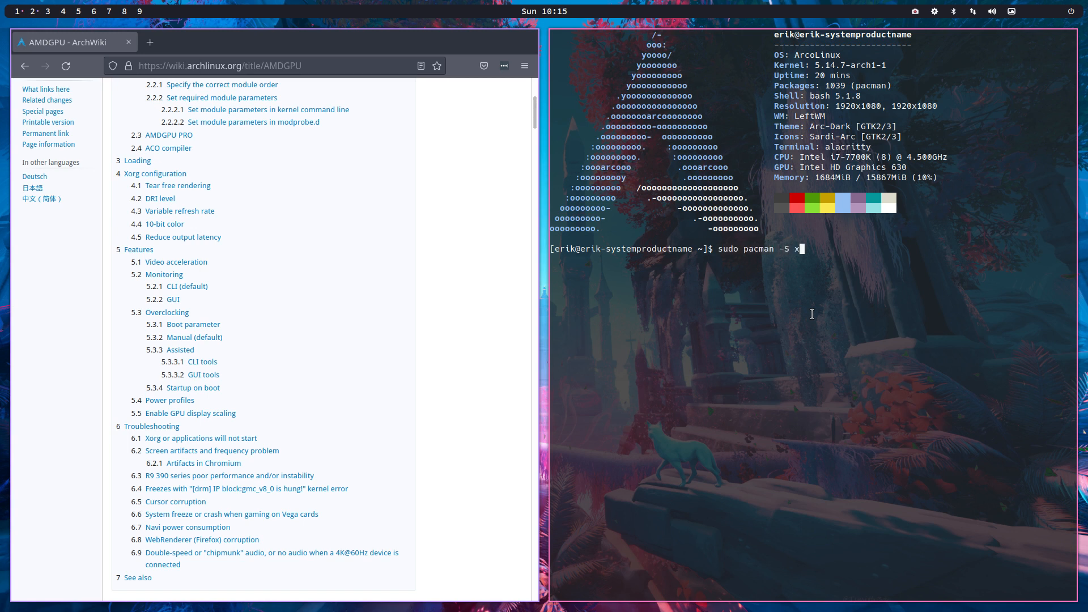
type("f86")
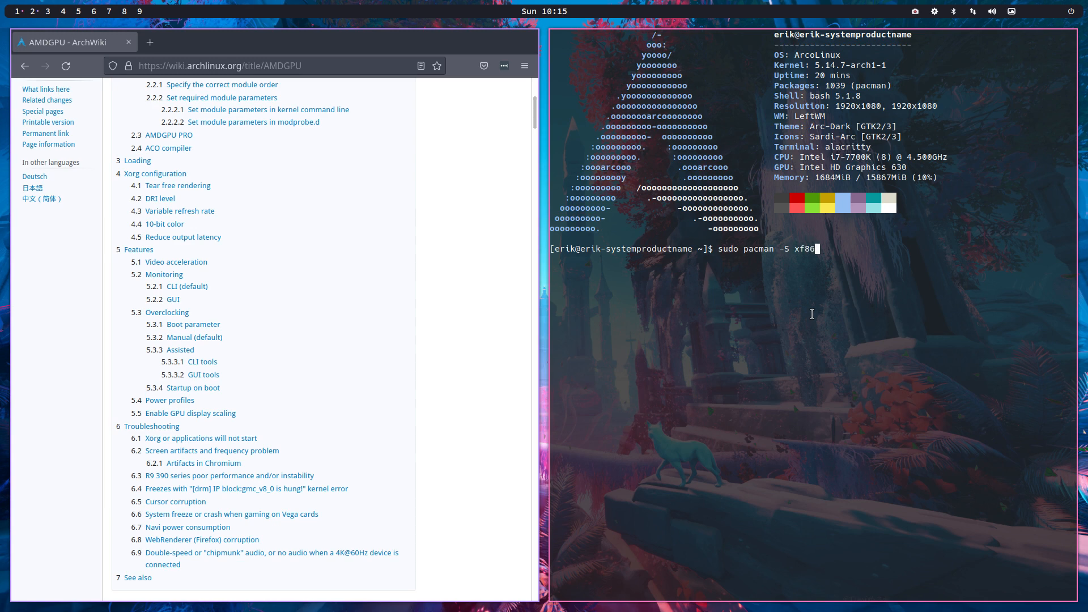
type("-")
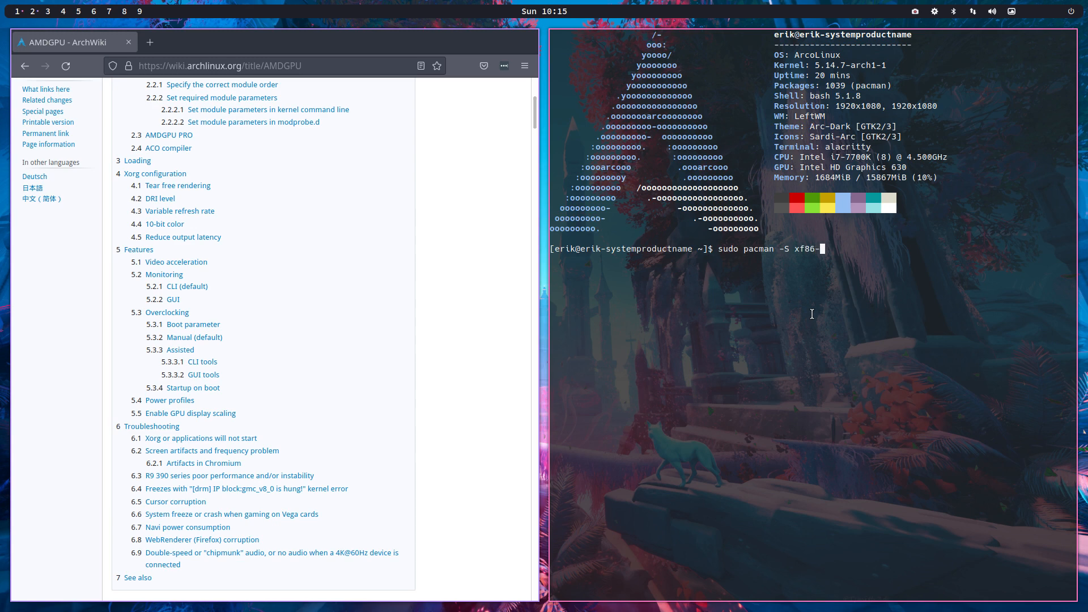
key("Tab")
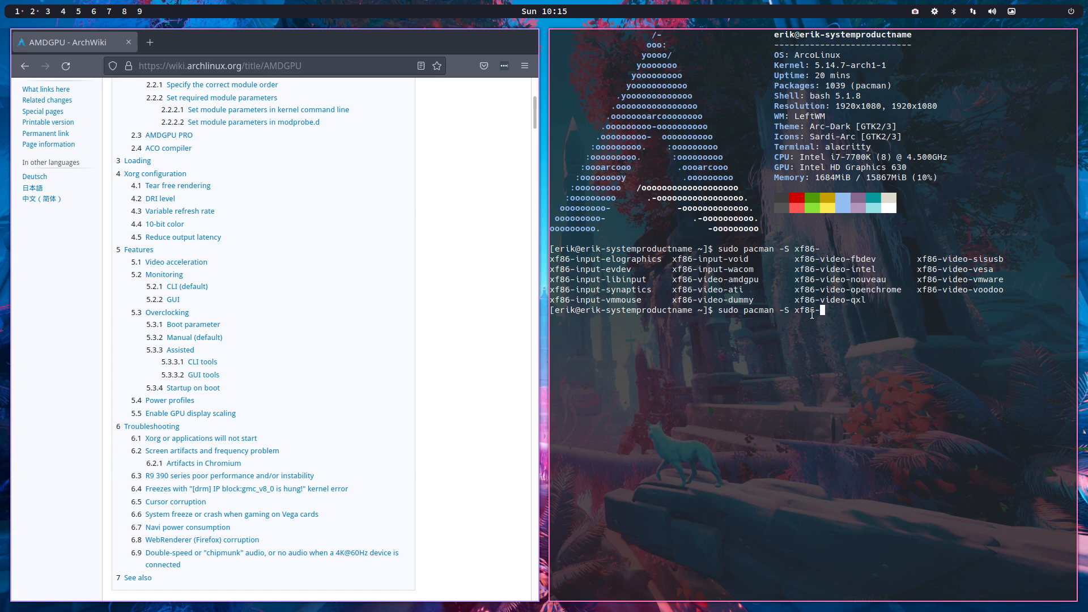
Narrow the completions to xf86-video- drivers, then clear the install command.
type("video-")
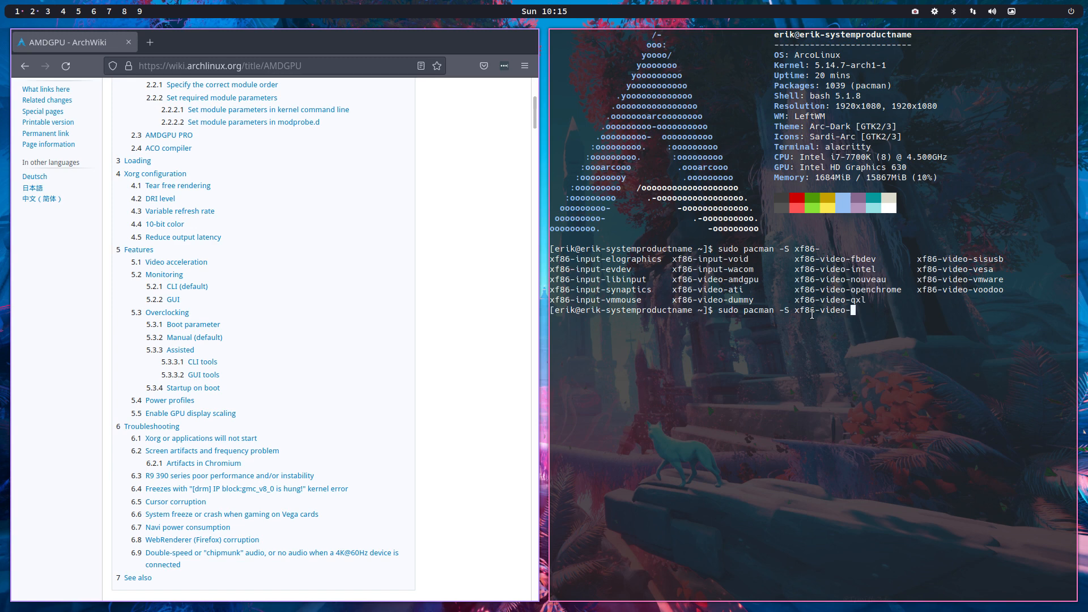
key("Tab")
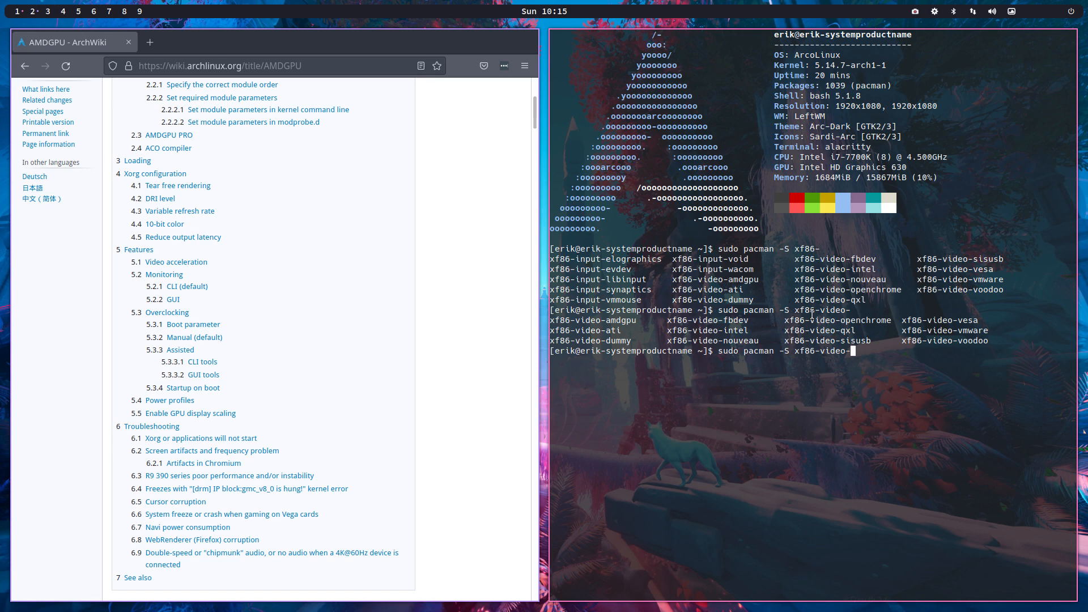
key("BackSpace")
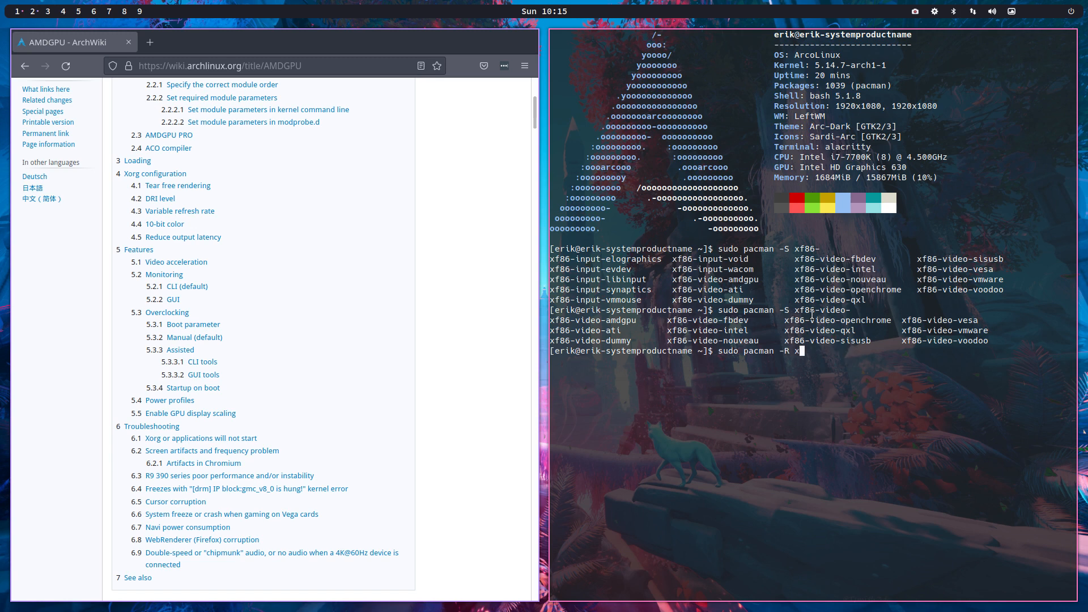
Start typing a pacman remove command for xf86-video and highlight the Intel HD GPU name.
type("f86-video-")
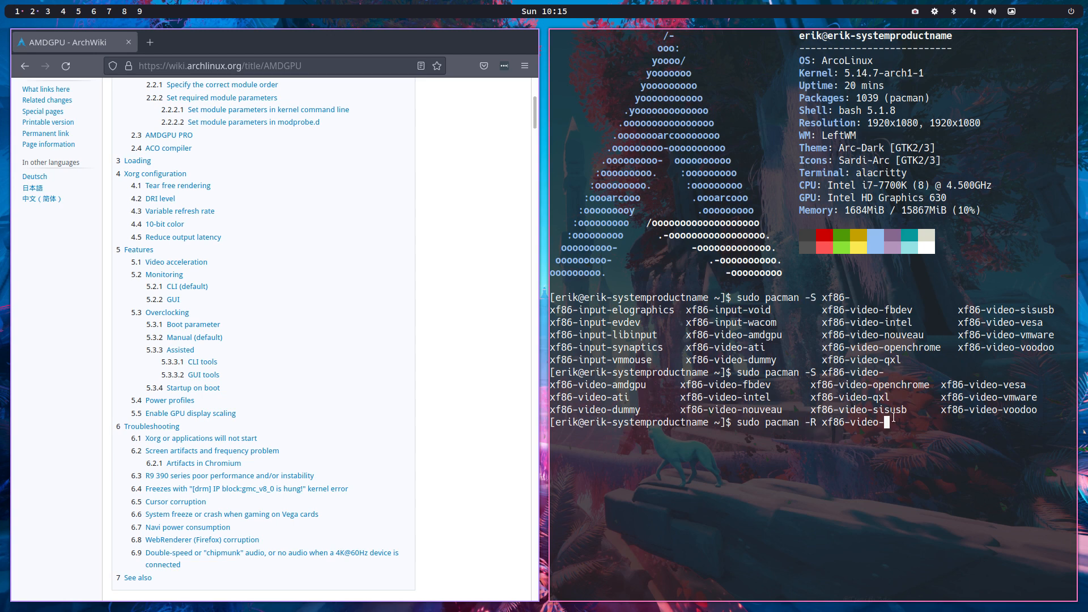
mouse_move(894, 427)
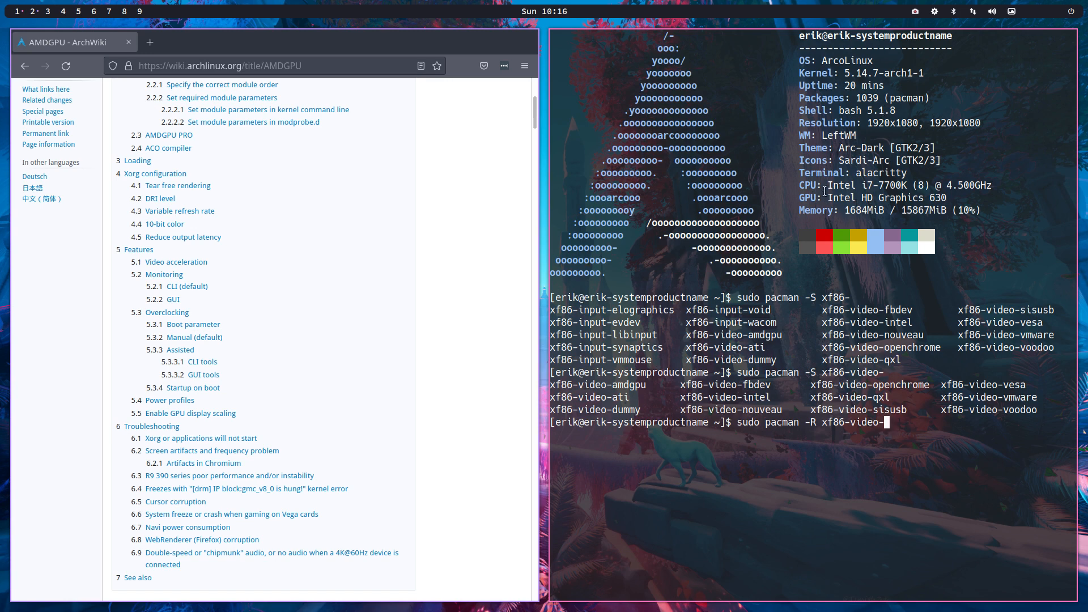
double_click(843, 198)
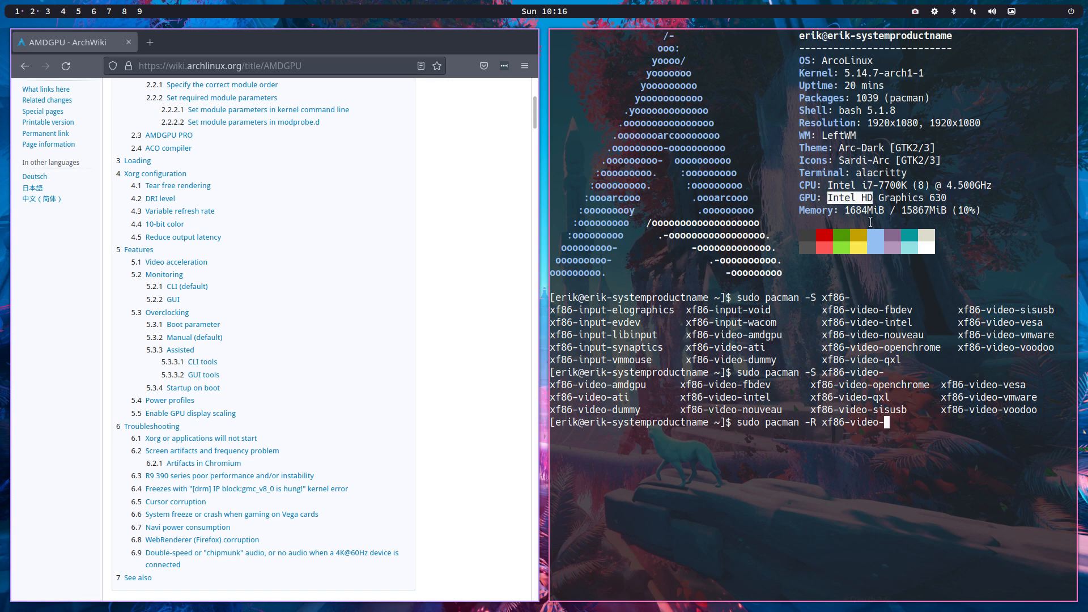
mouse_move(859, 228)
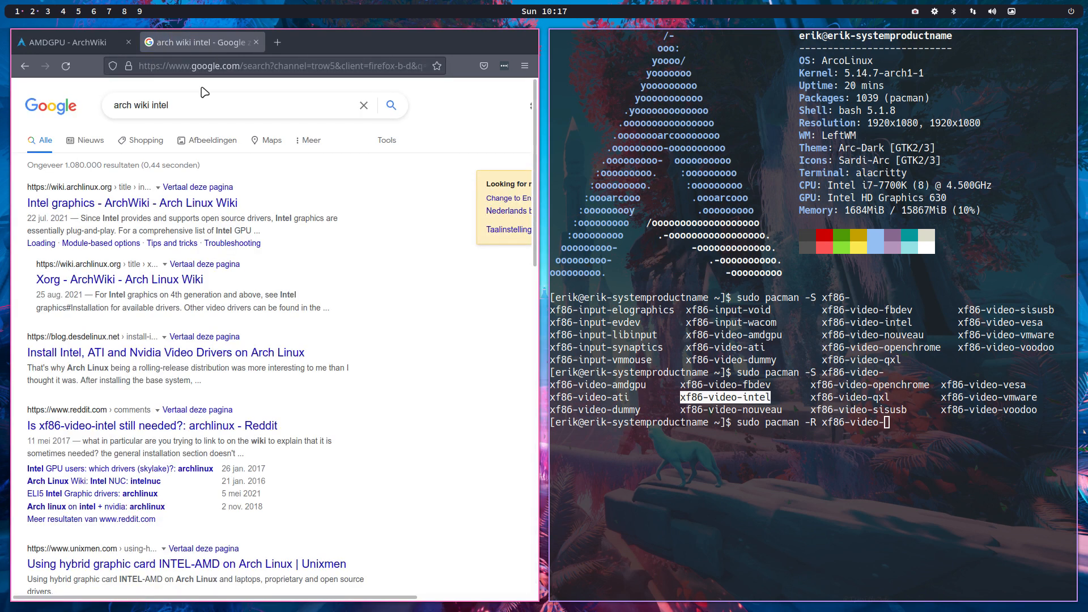
Open the Intel graphics ArchWiki article and begin a search for 'arch wiki nvidia'.
left_click(109, 202)
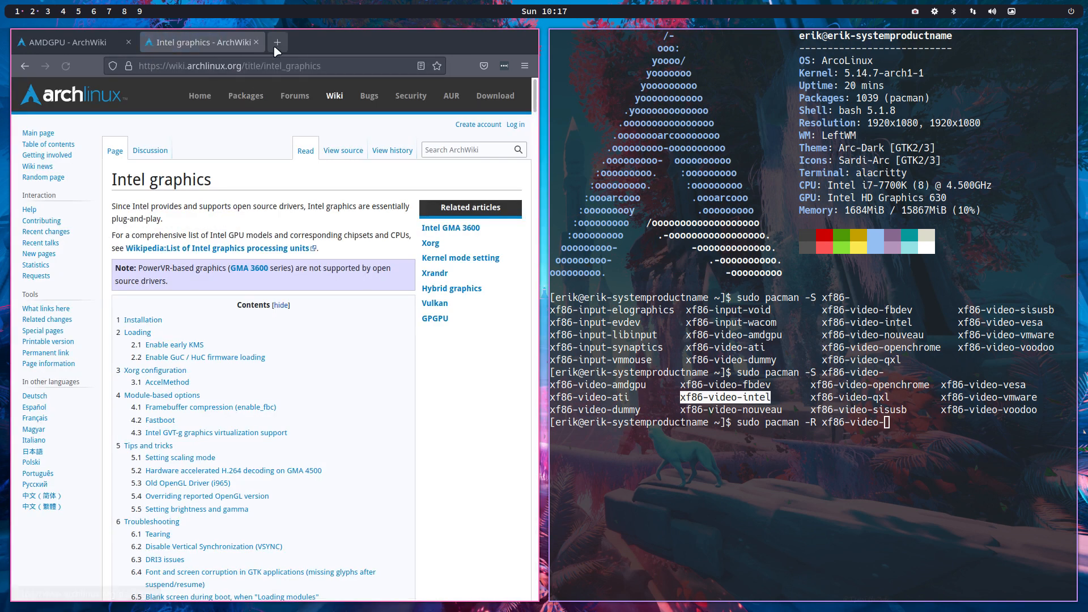
type("arch wiki nvidia")
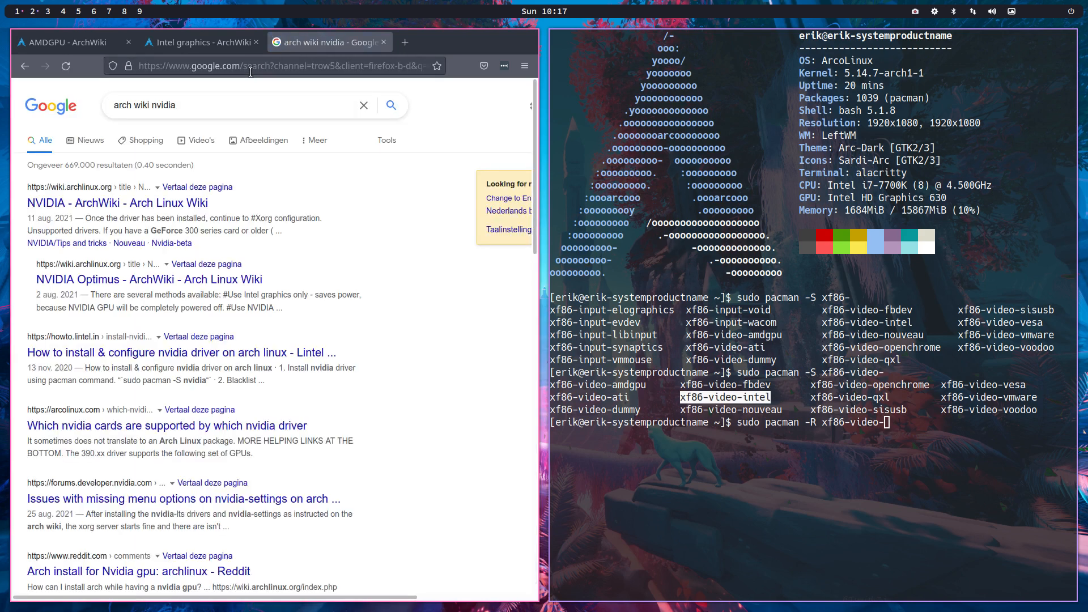
Open the NVIDIA ArchWiki article, highlight its title, and glance at the Intel graphics tab.
left_click(117, 203)
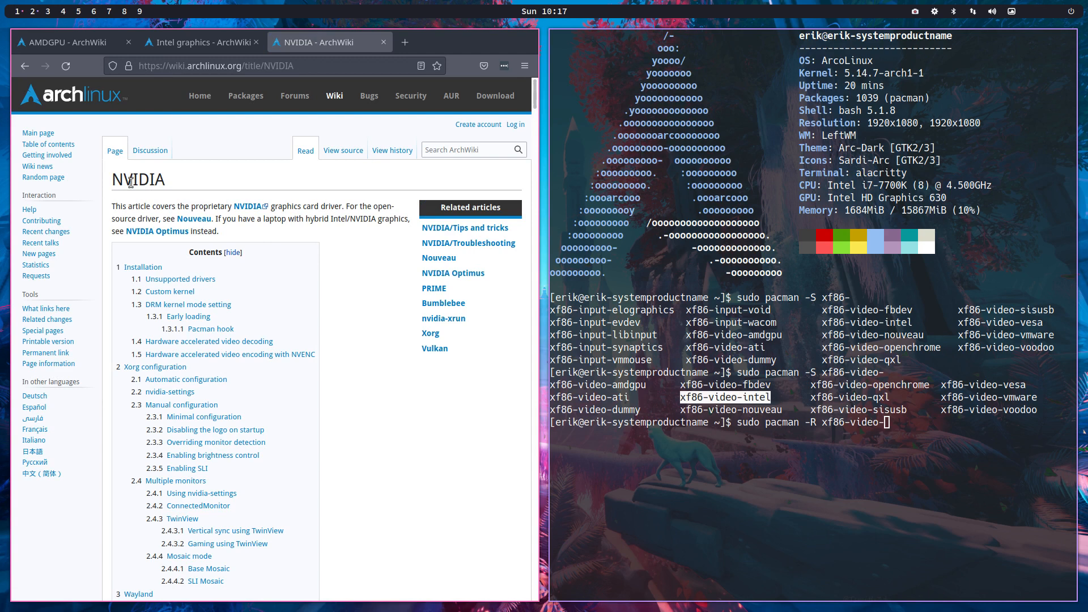
double_click(138, 180)
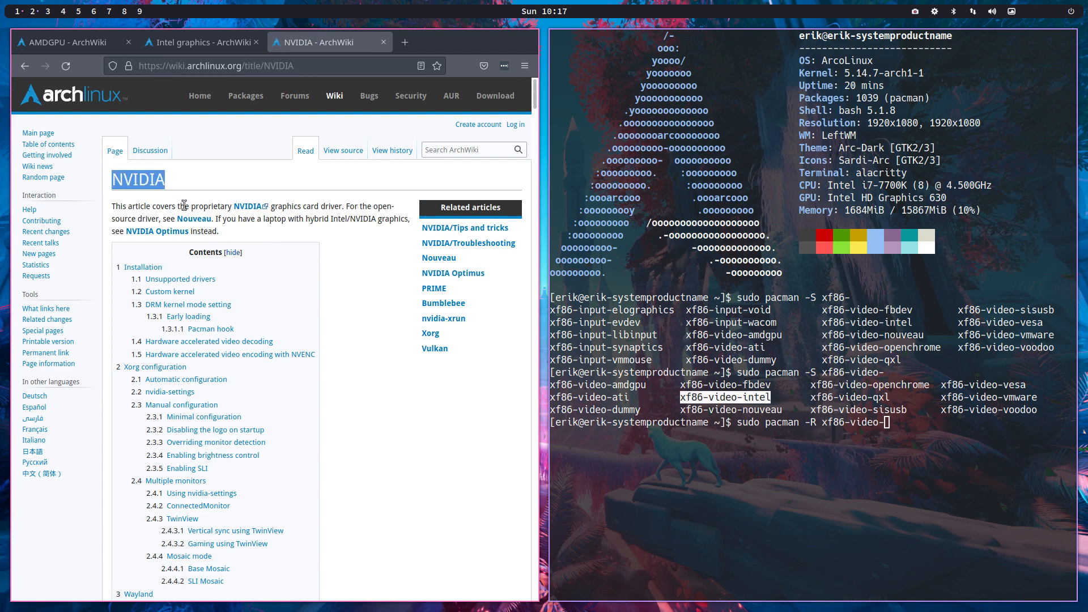
mouse_move(260, 211)
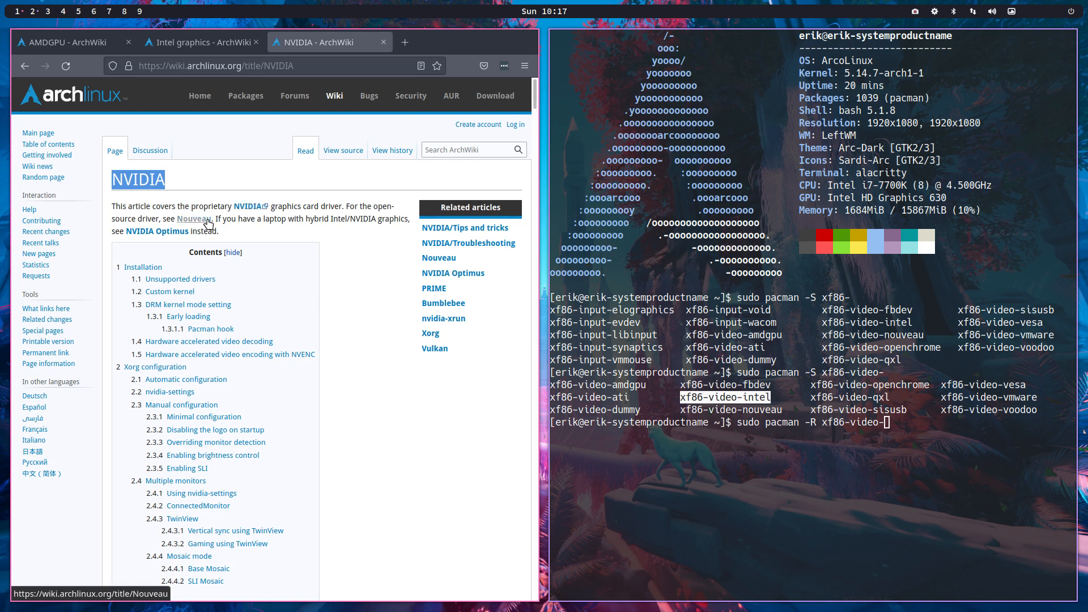
mouse_move(375, 408)
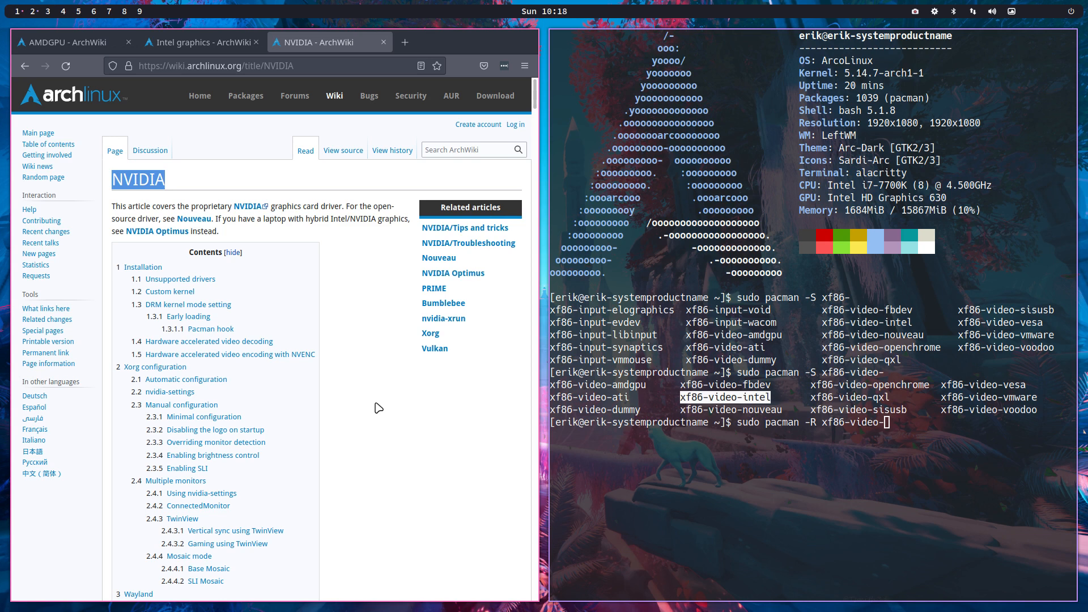
mouse_move(211, 54)
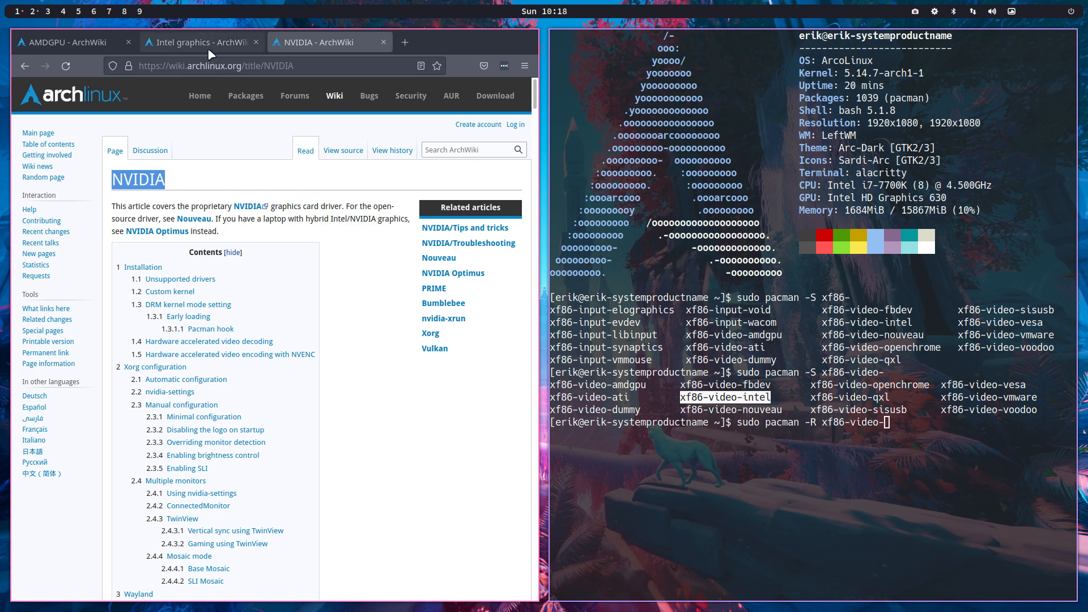
left_click(198, 42)
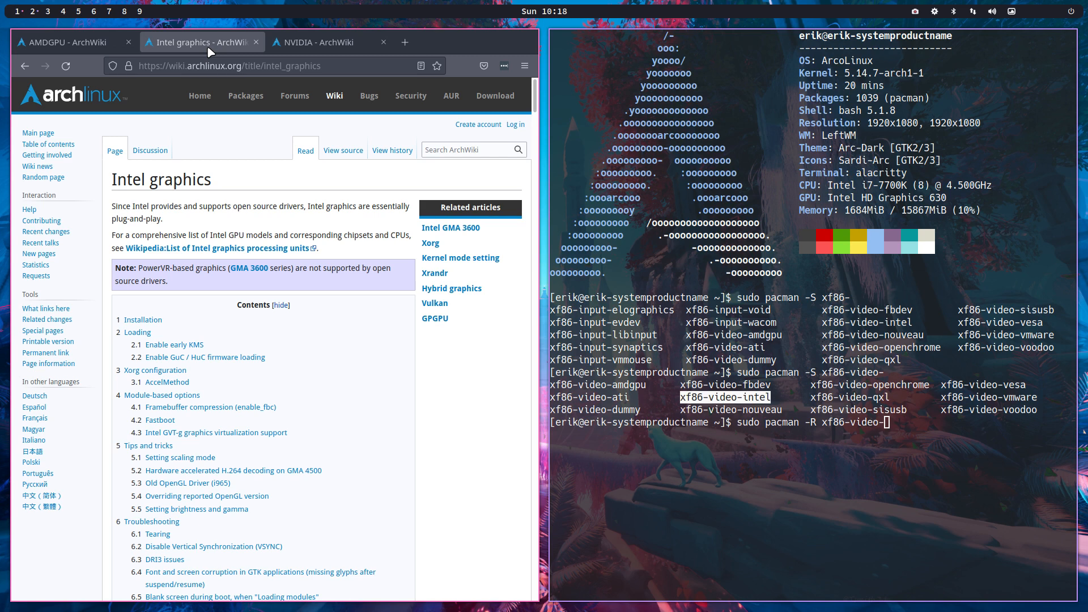
mouse_move(161, 47)
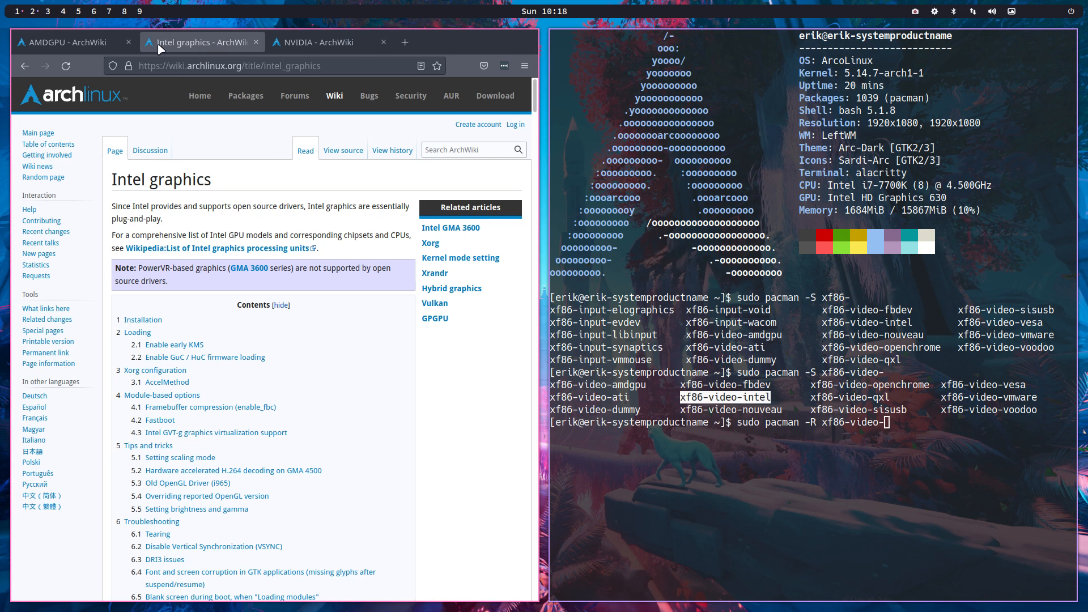
mouse_move(257, 44)
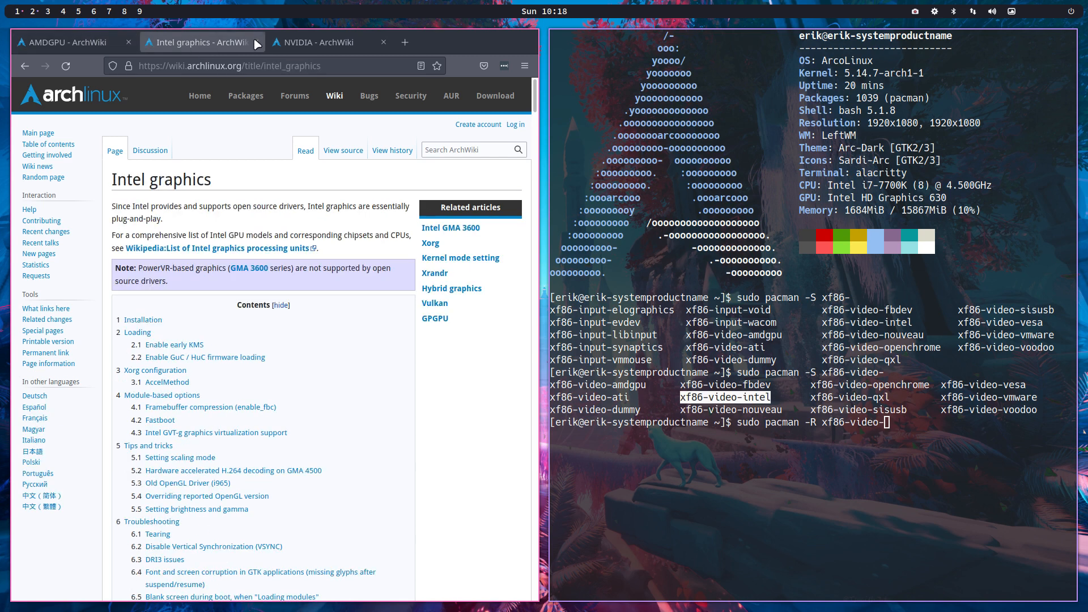
left_click(319, 42)
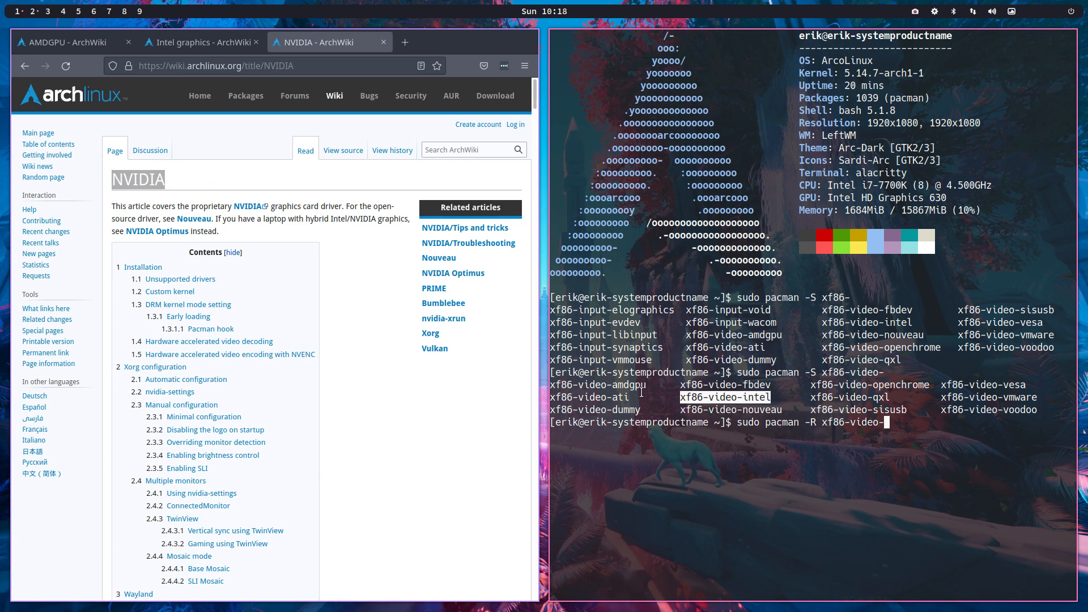
mouse_move(748, 433)
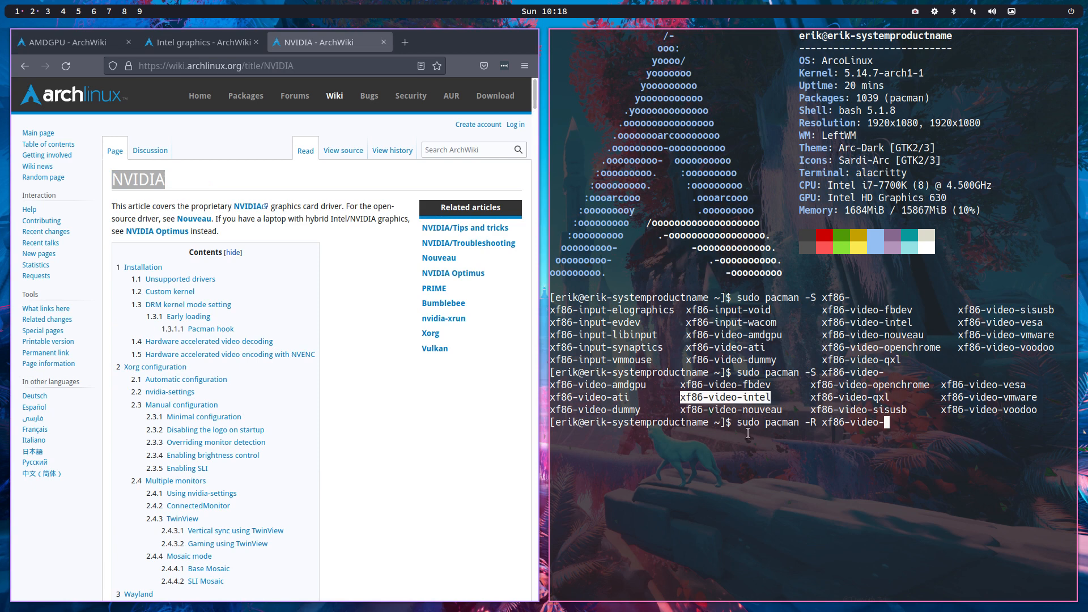